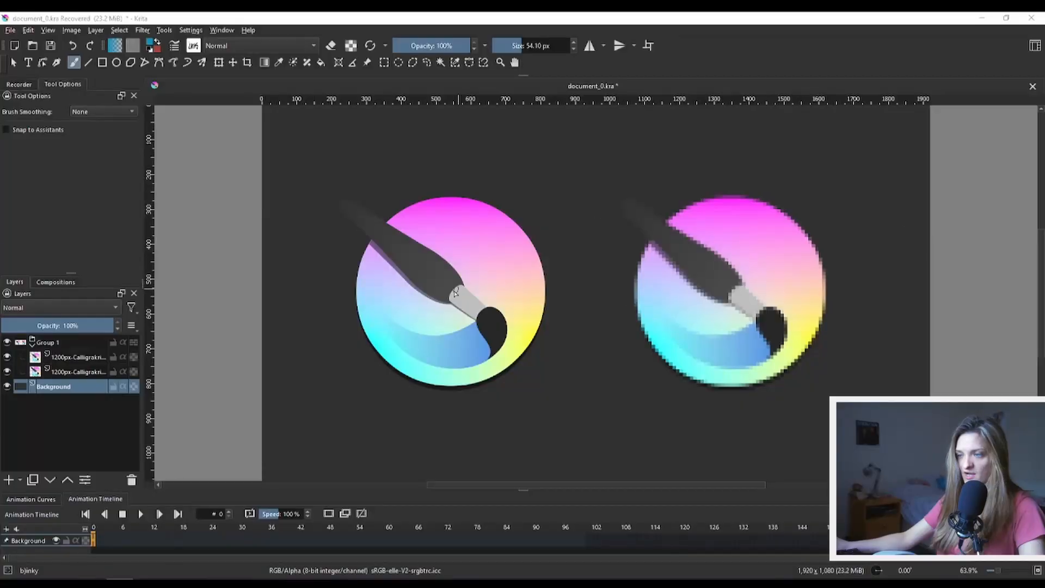
mouse_move(559, 287)
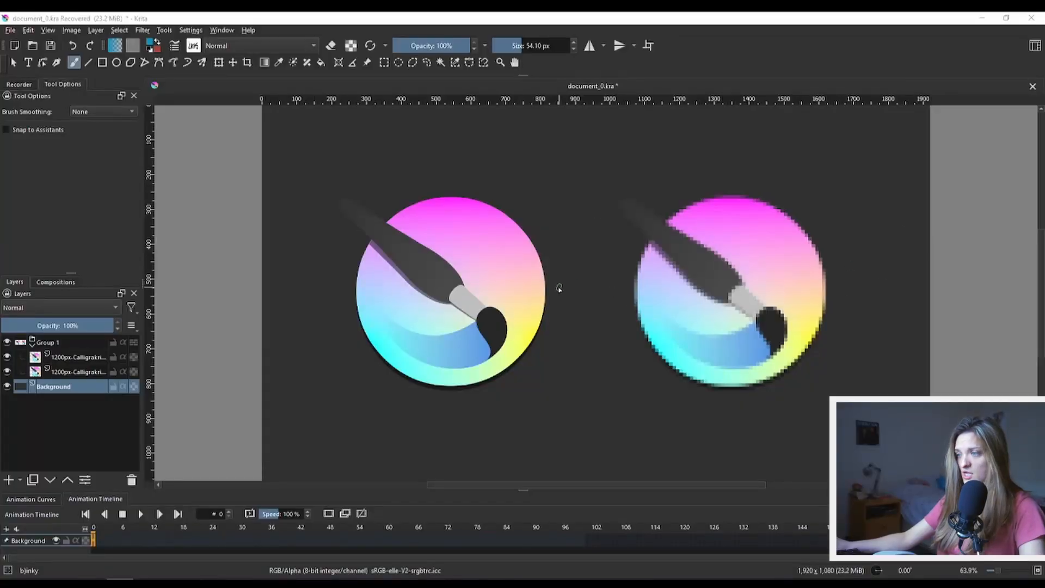
mouse_move(695, 293)
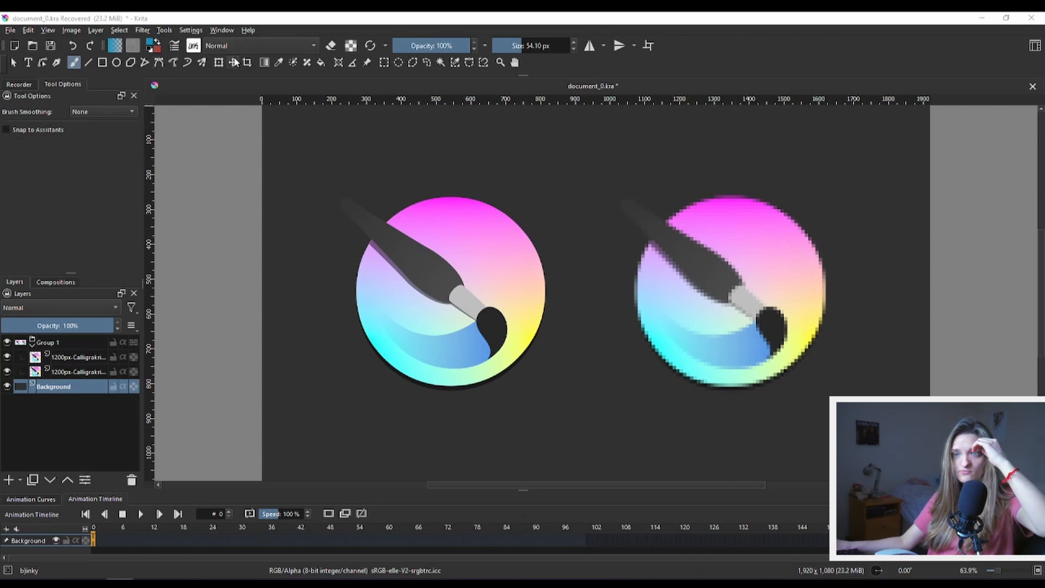
mouse_move(683, 301)
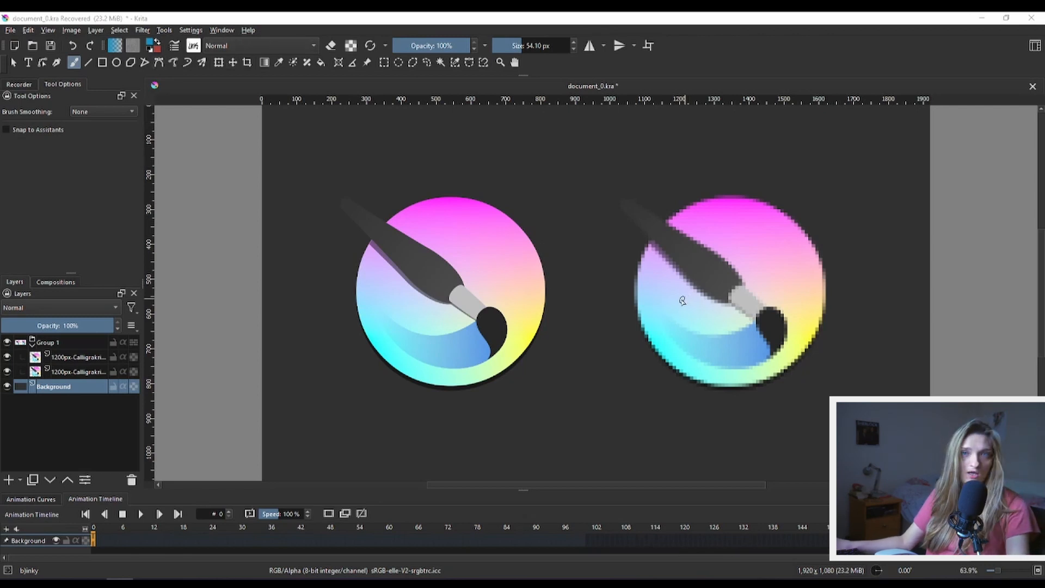
mouse_move(667, 316)
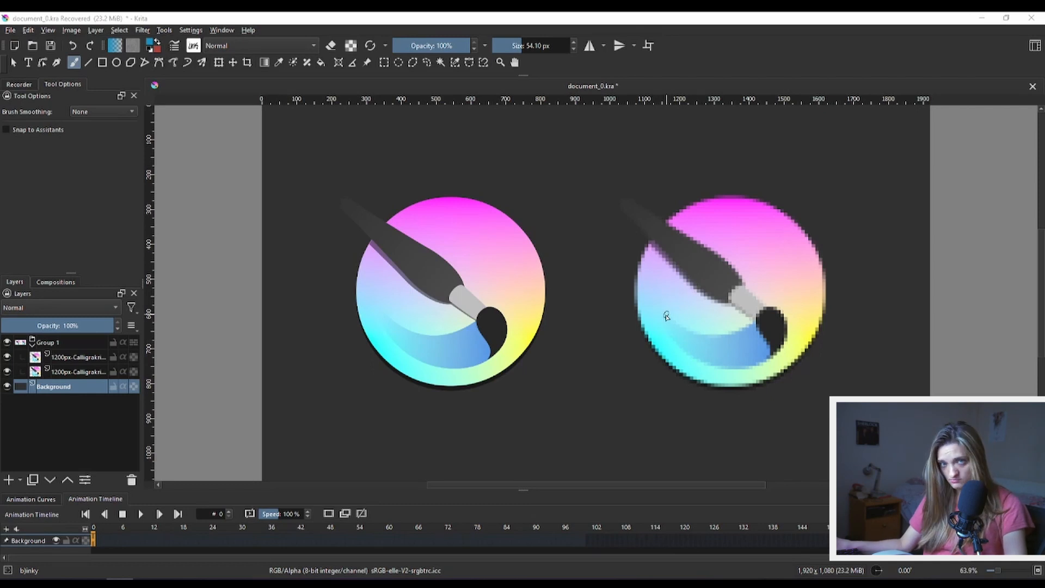
mouse_move(545, 221)
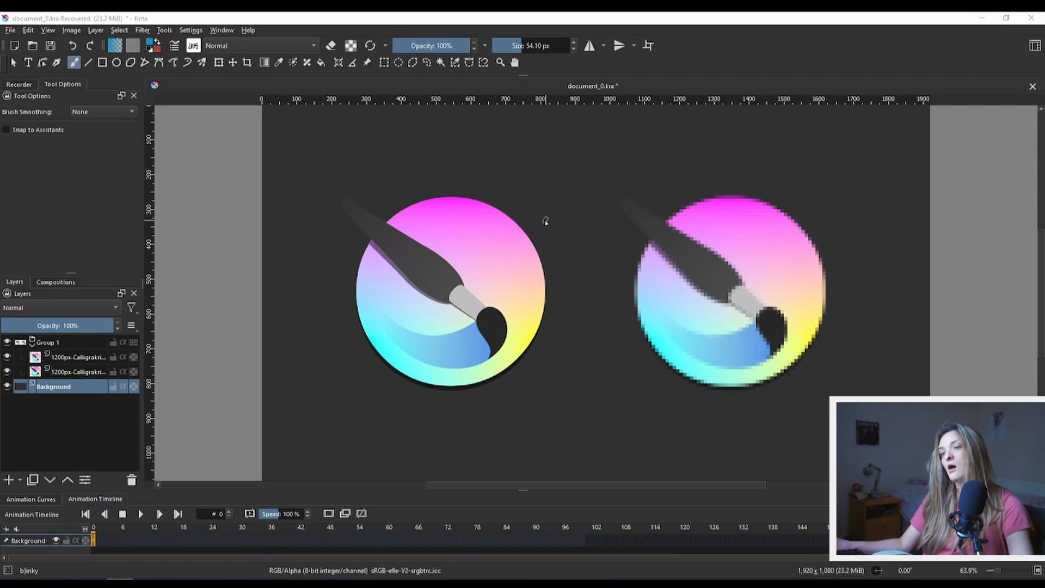
mouse_move(442, 273)
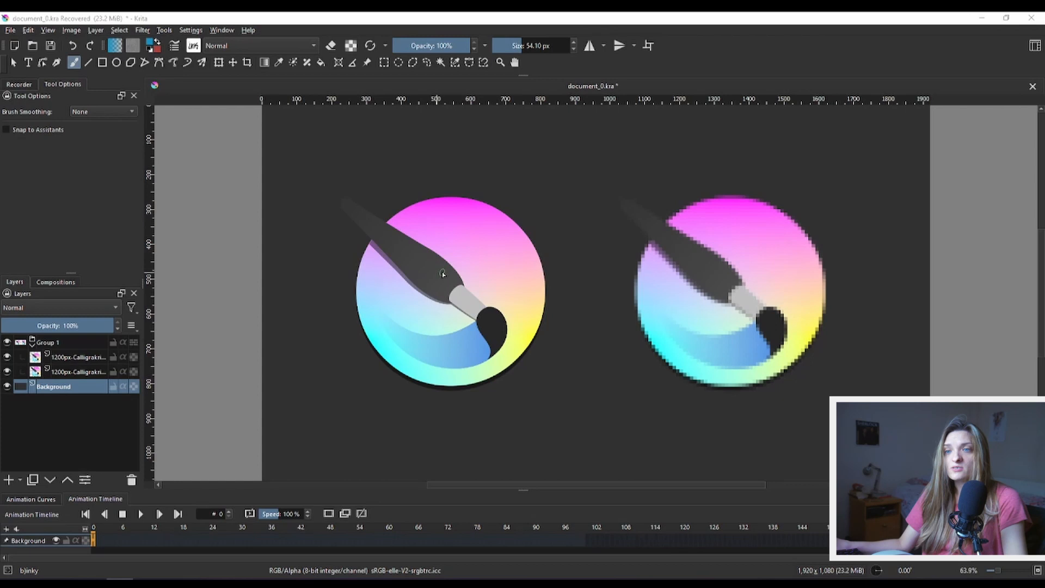
mouse_move(379, 215)
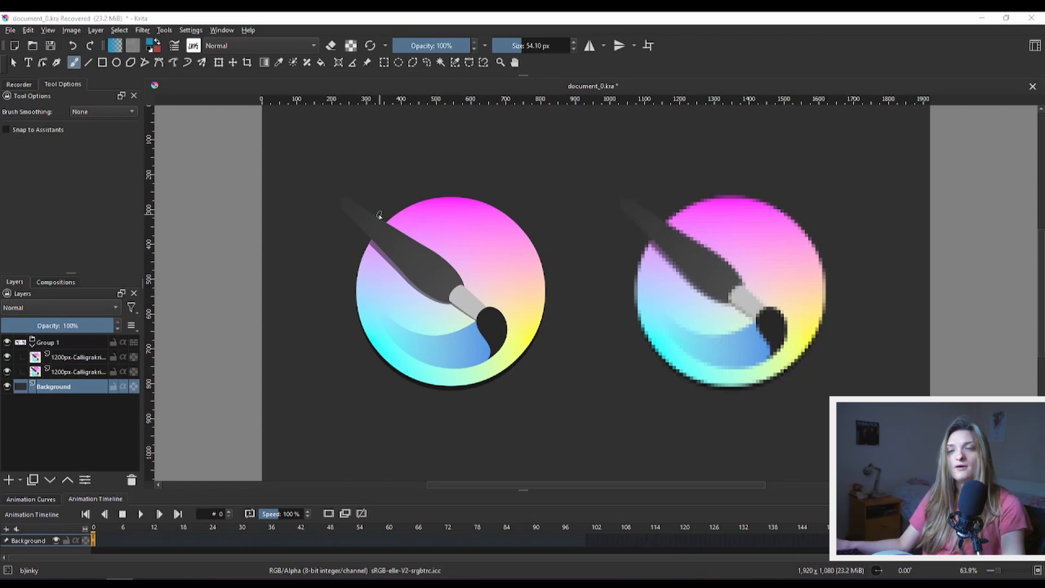
Reach the Configure Krita dialog and view the Keyboard Shortcuts page.
left_click(191, 30)
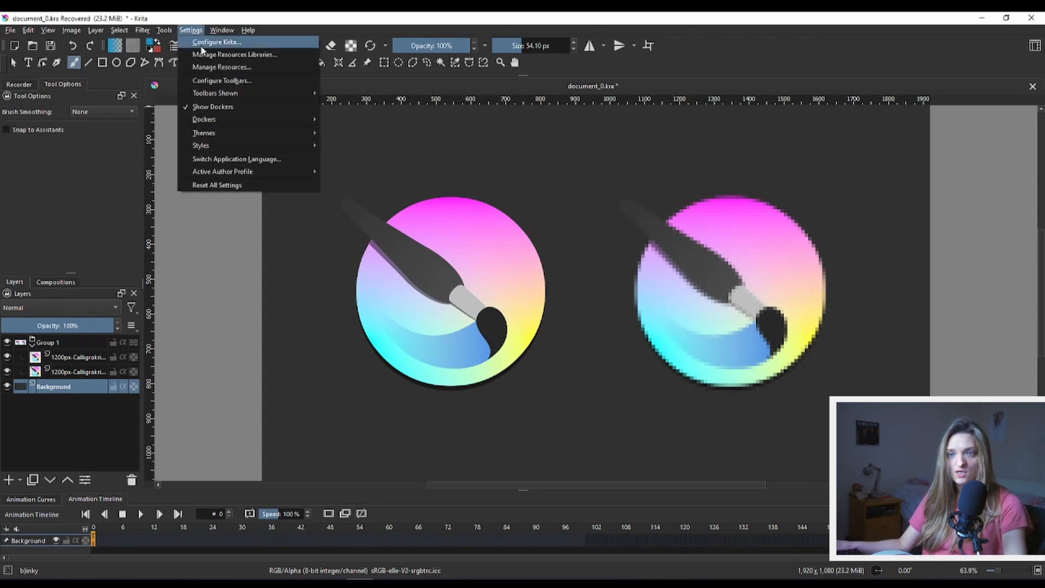
left_click(216, 42)
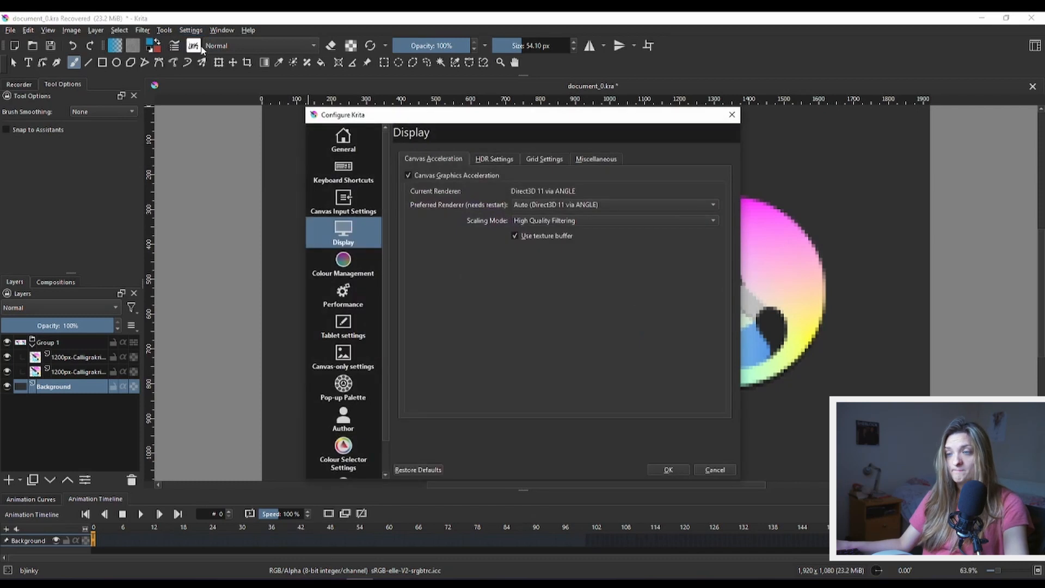
left_click(343, 170)
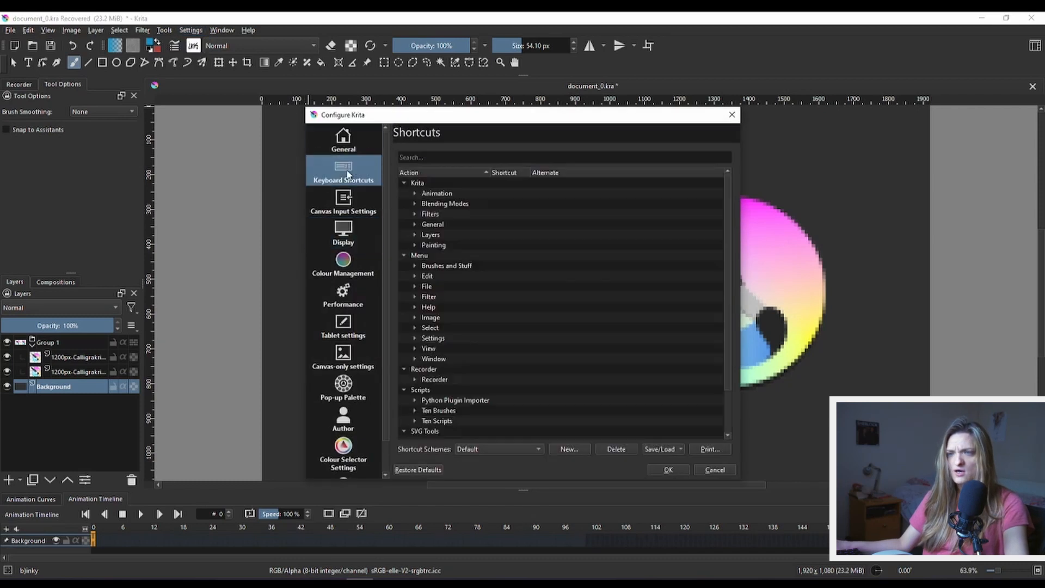
Browse the Canvas-only and Pop-up Palette pages, then land on the Display page.
left_click(343, 357)
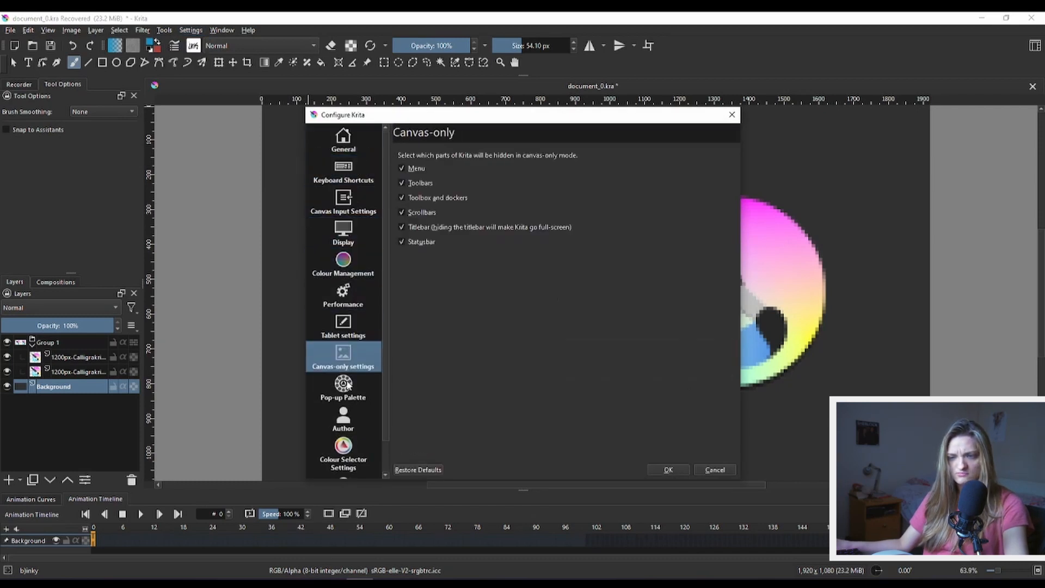
left_click(343, 387)
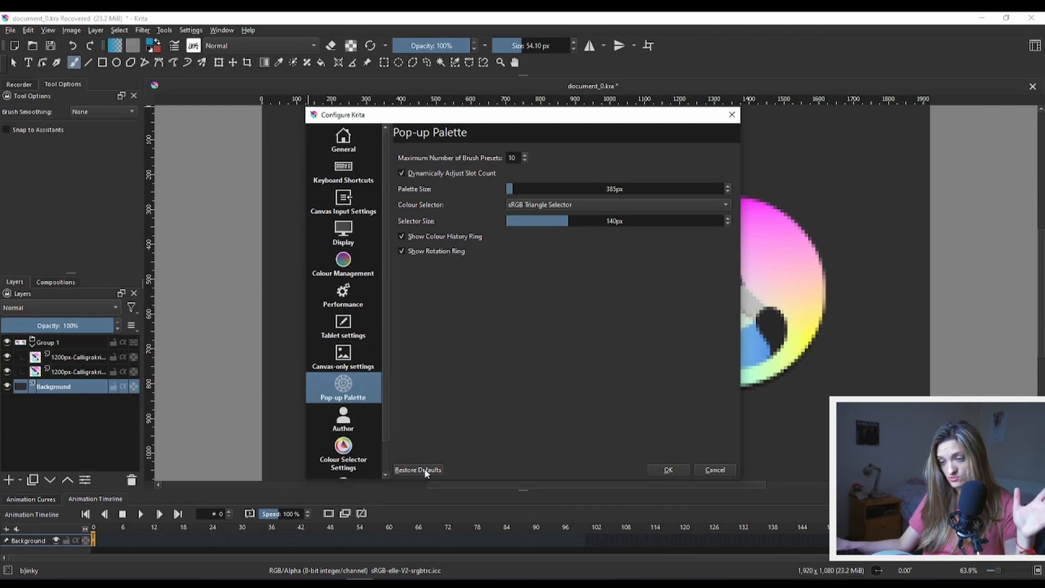
mouse_move(353, 194)
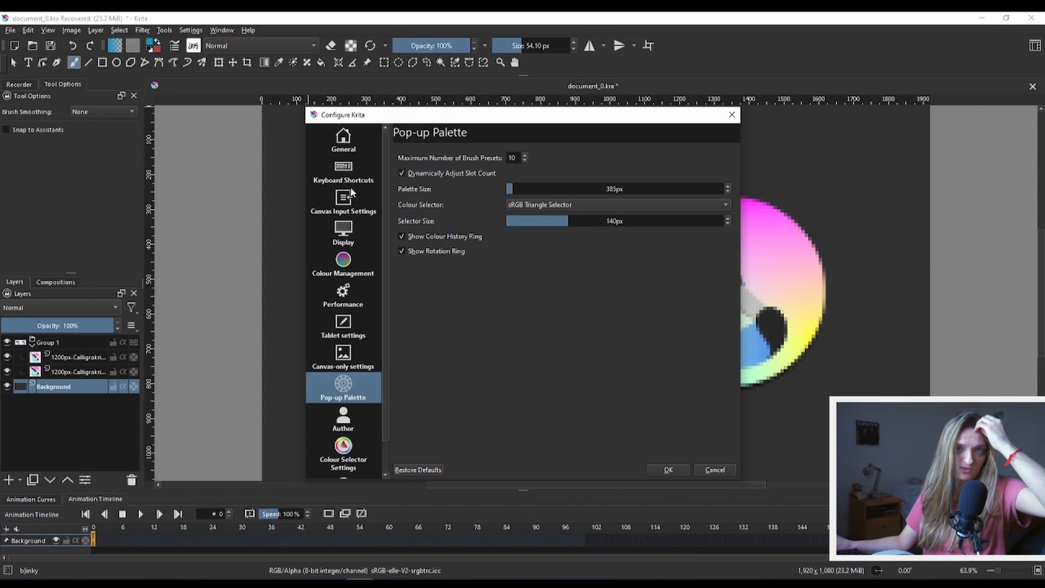
left_click(343, 232)
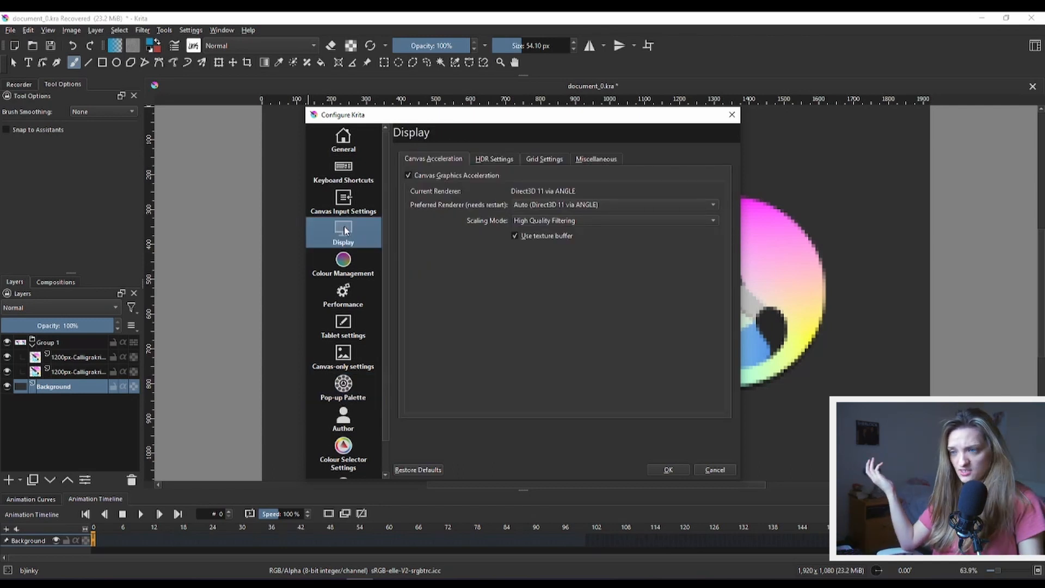
mouse_move(541, 238)
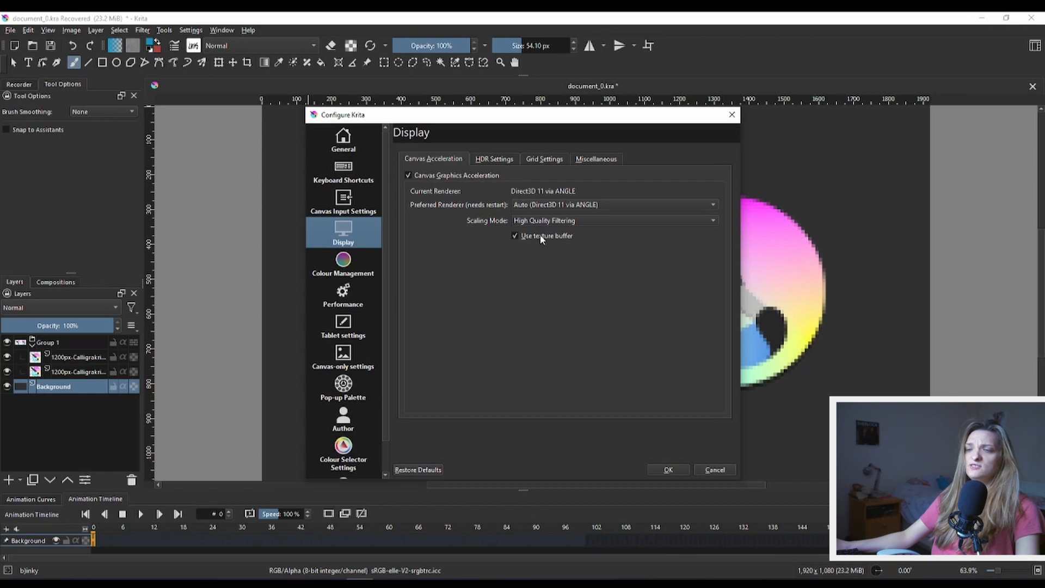
mouse_move(546, 213)
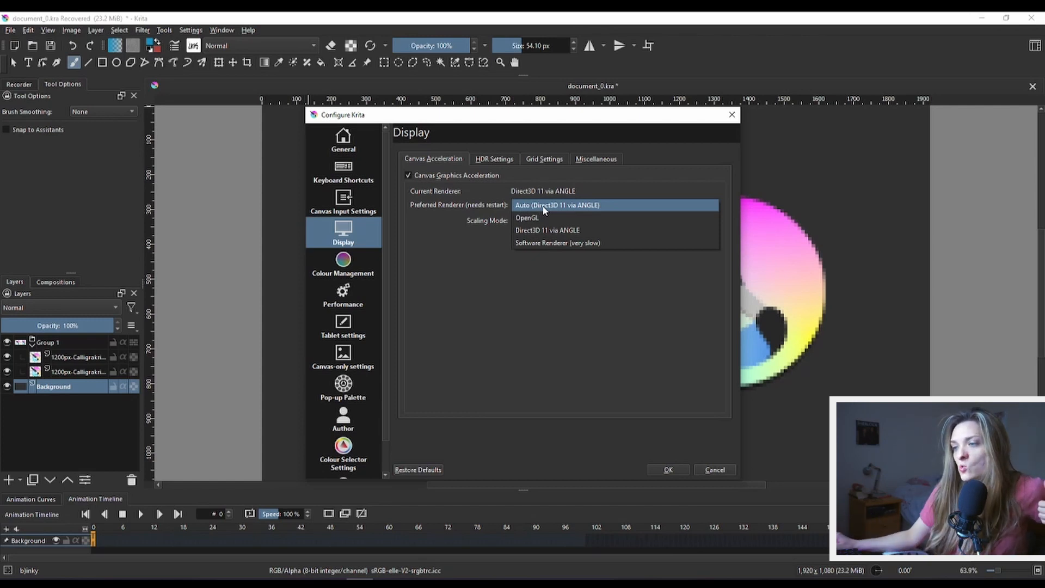
mouse_move(546, 218)
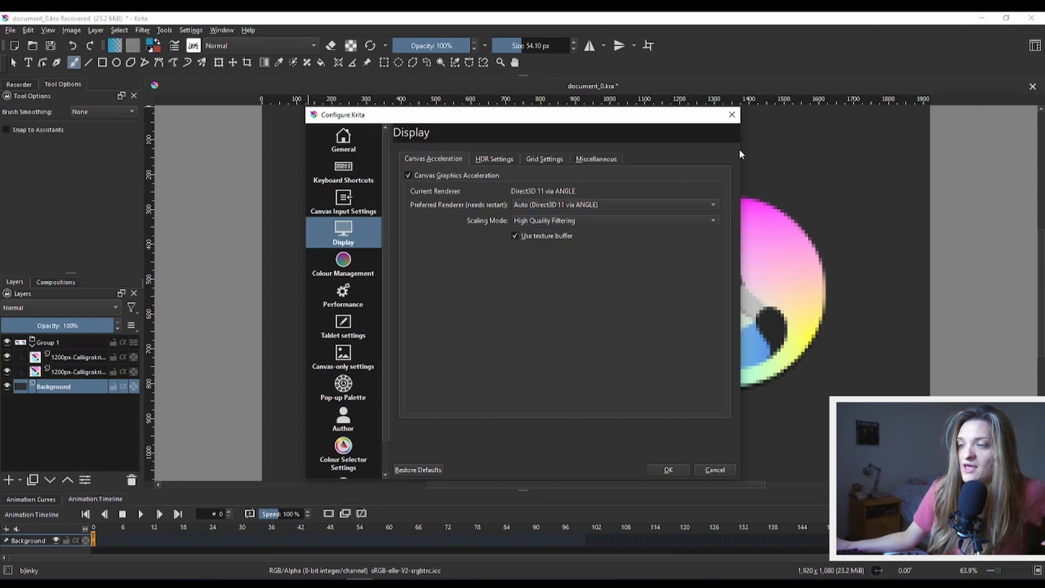
mouse_move(583, 263)
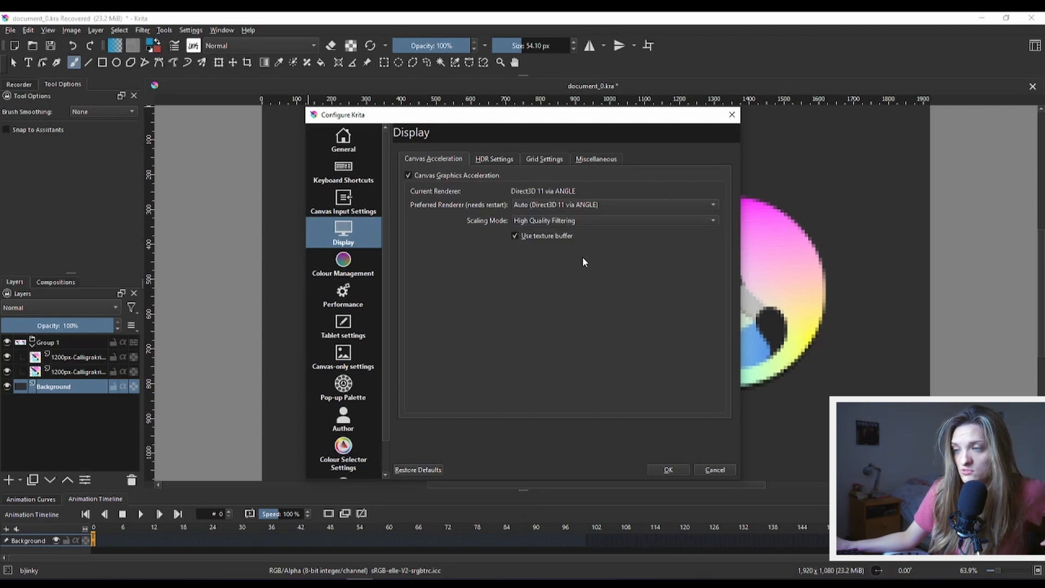
mouse_move(678, 477)
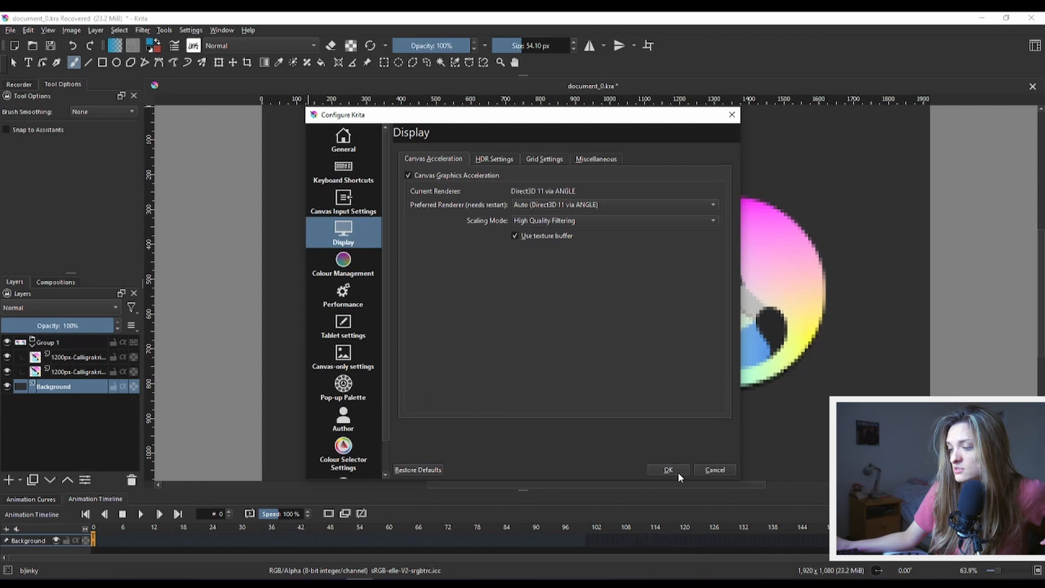
Confirm the Configure Krita dialog with OK to return to the canvas.
left_click(668, 470)
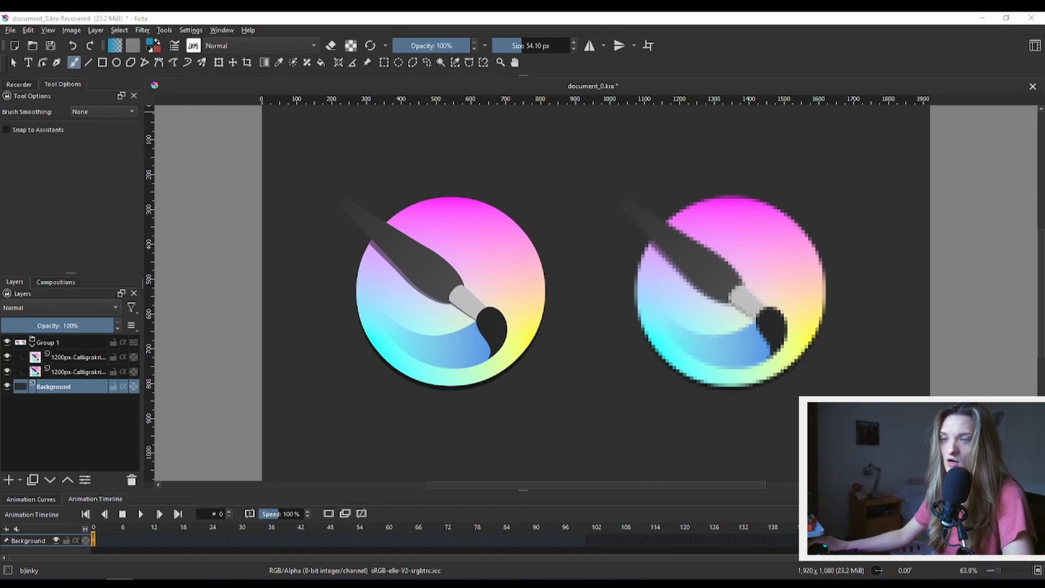
mouse_move(10, 34)
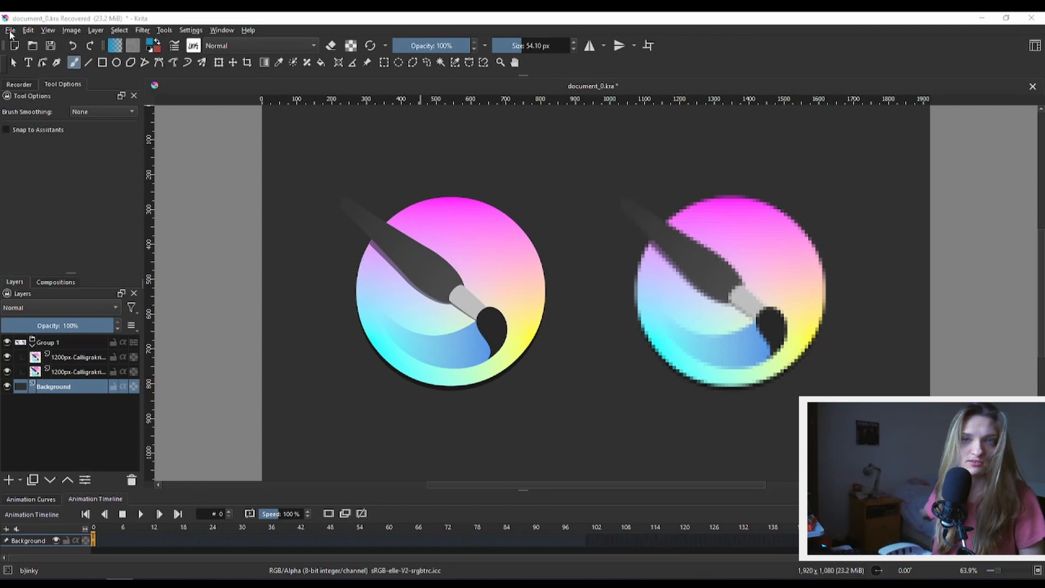
Bring up the File menu to reach Import video animation.
left_click(10, 31)
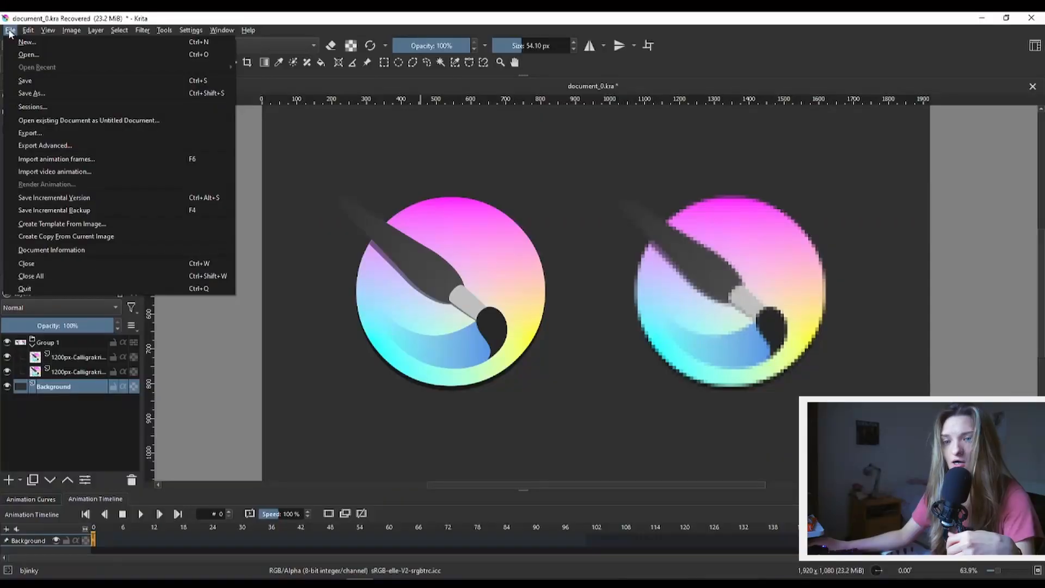
mouse_move(85, 162)
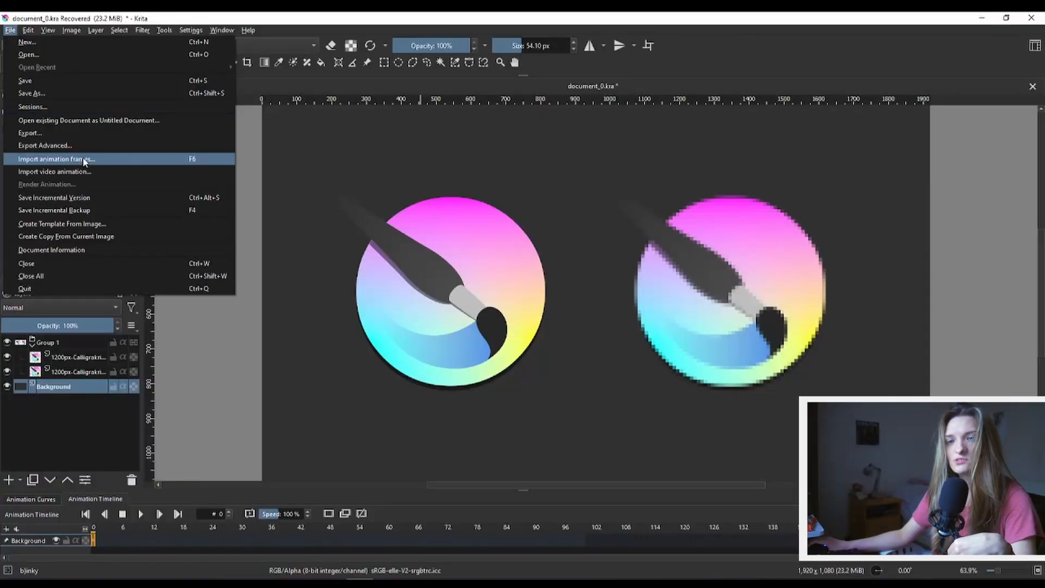
mouse_move(75, 171)
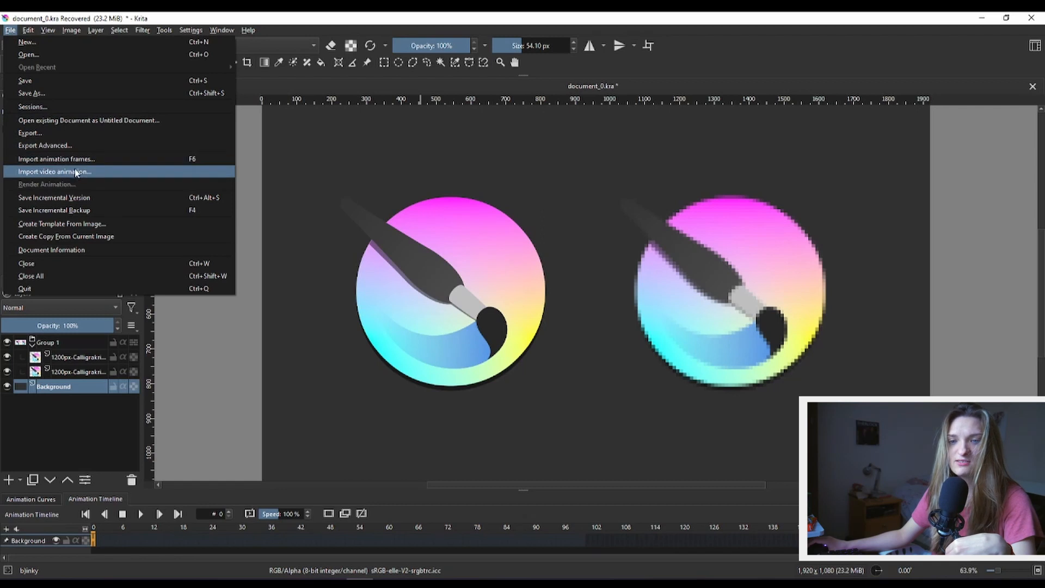
mouse_move(76, 182)
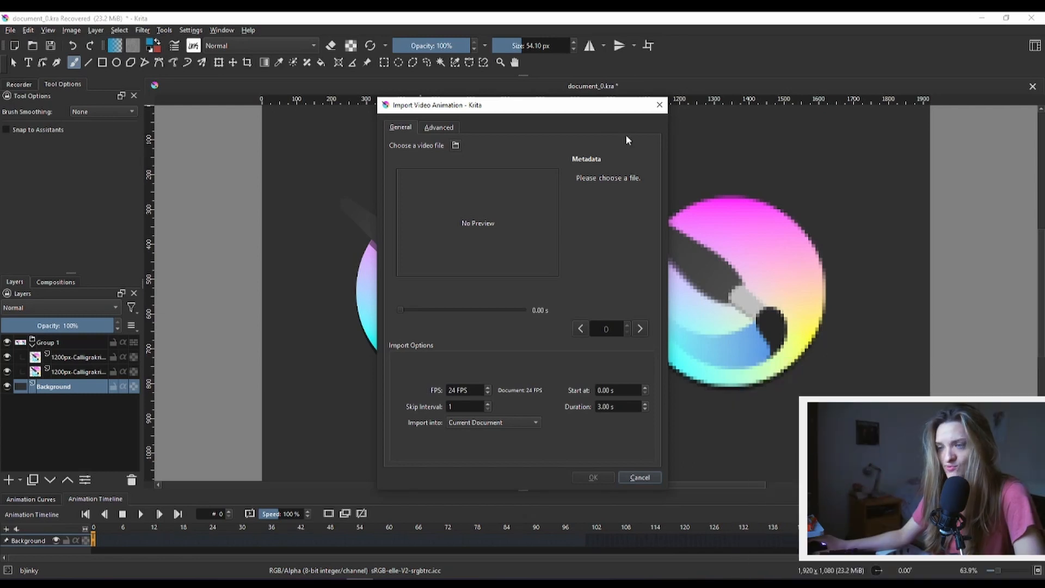
left_click(437, 128)
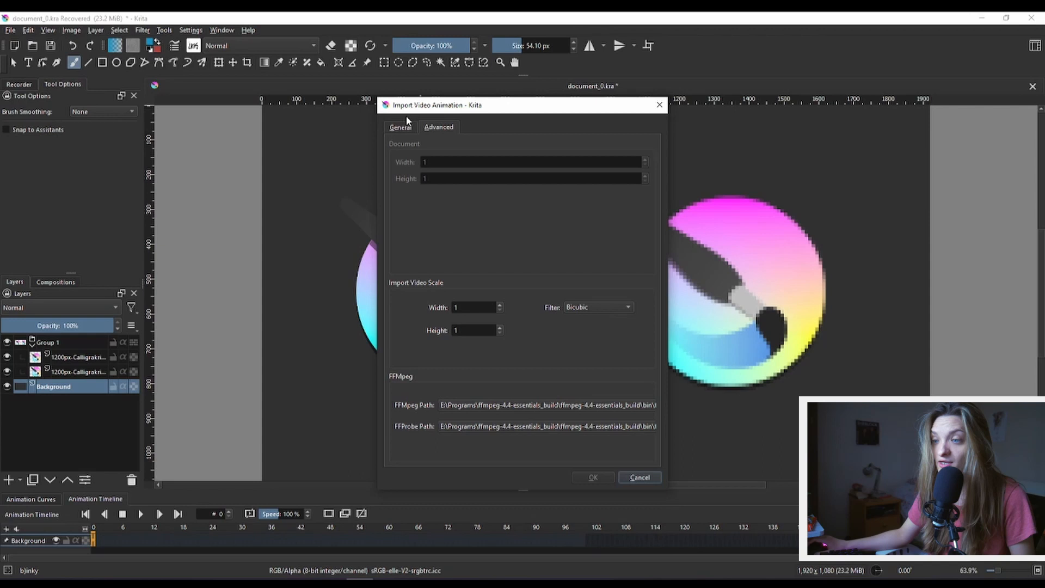
left_click(399, 126)
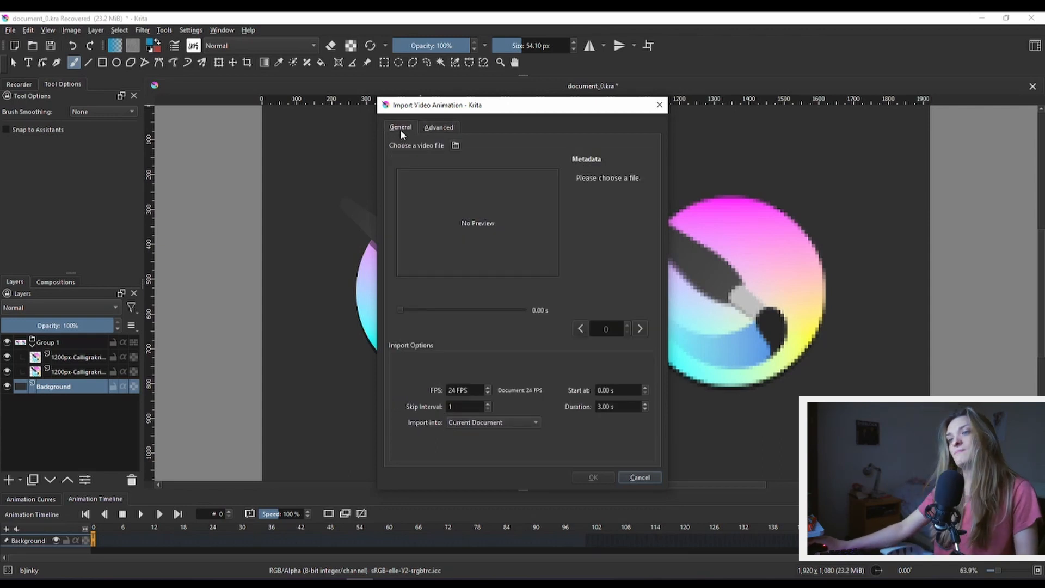
mouse_move(495, 256)
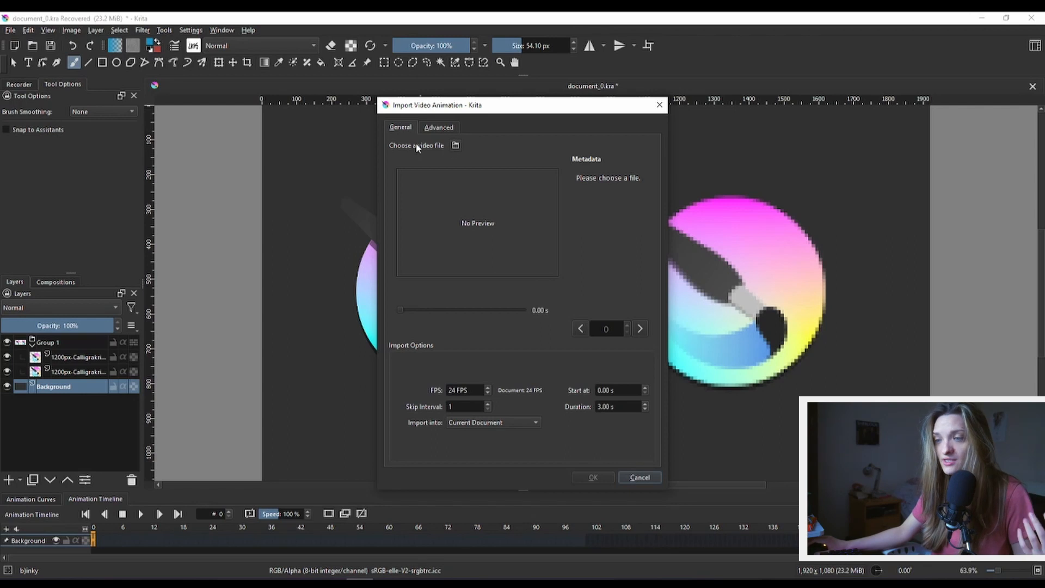
mouse_move(439, 152)
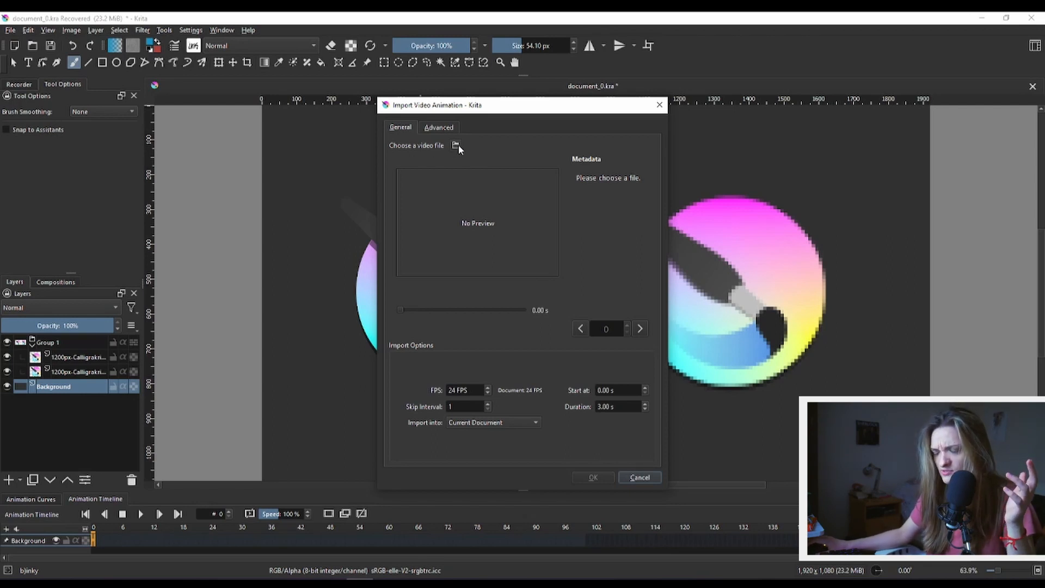
Select the run_insta video in the youtube tuts folder as the import source.
left_click(456, 144)
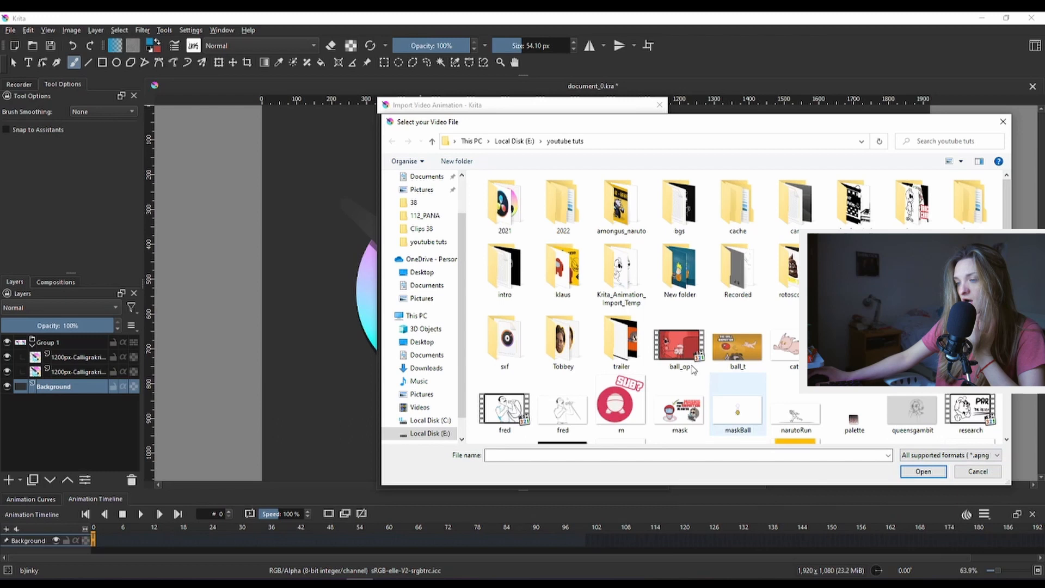
scroll("down", 3)
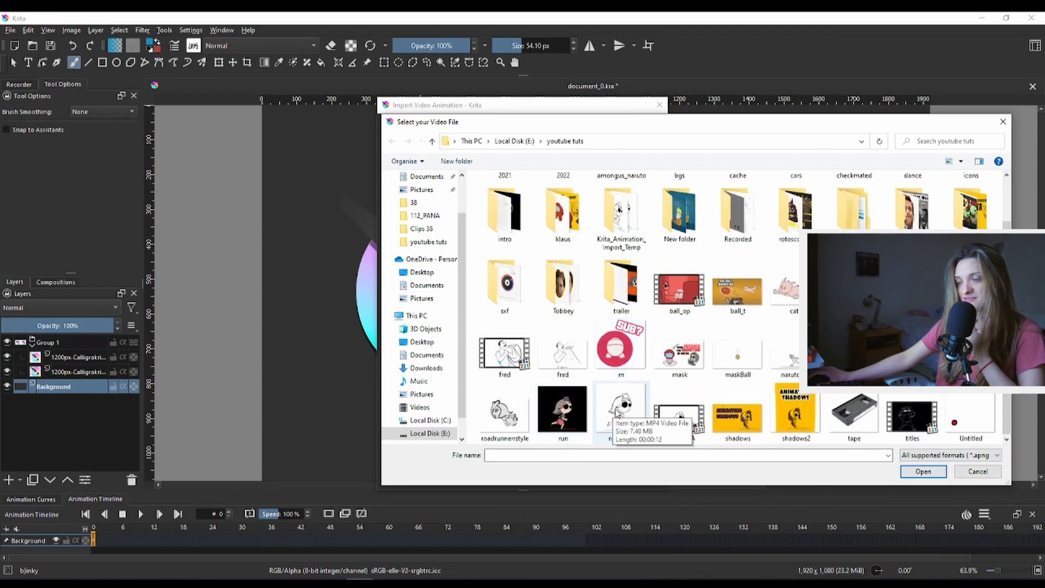
left_click(621, 412)
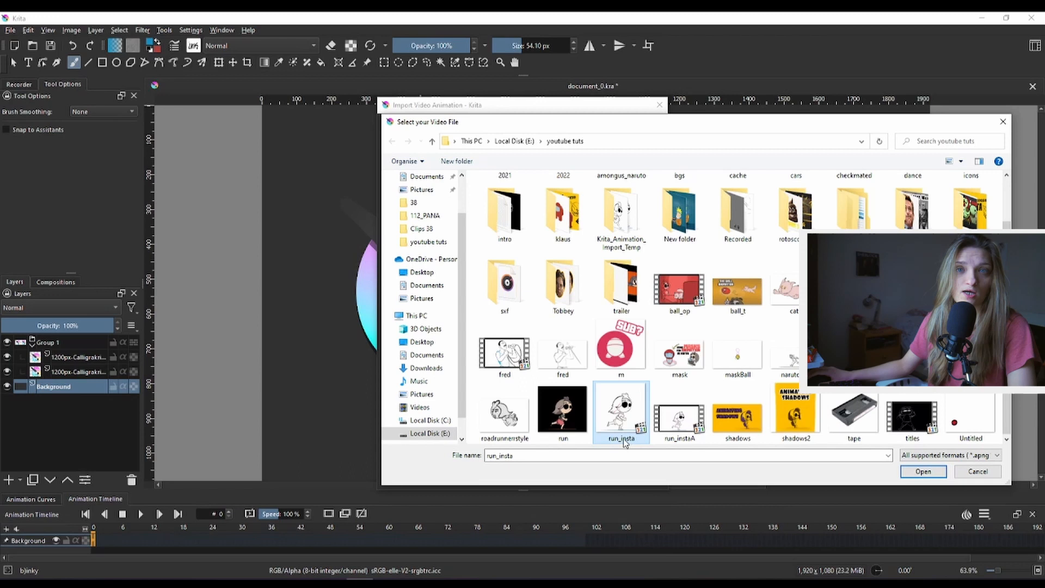
left_click(923, 472)
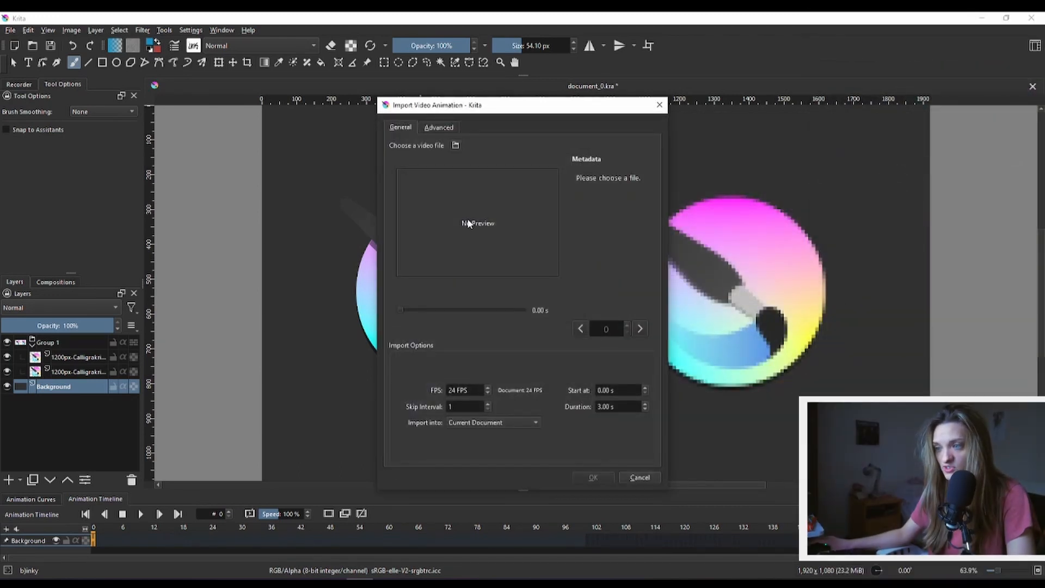
Import the run_insta frames into the current document at 24 fps over 12 seconds.
left_click(456, 144)
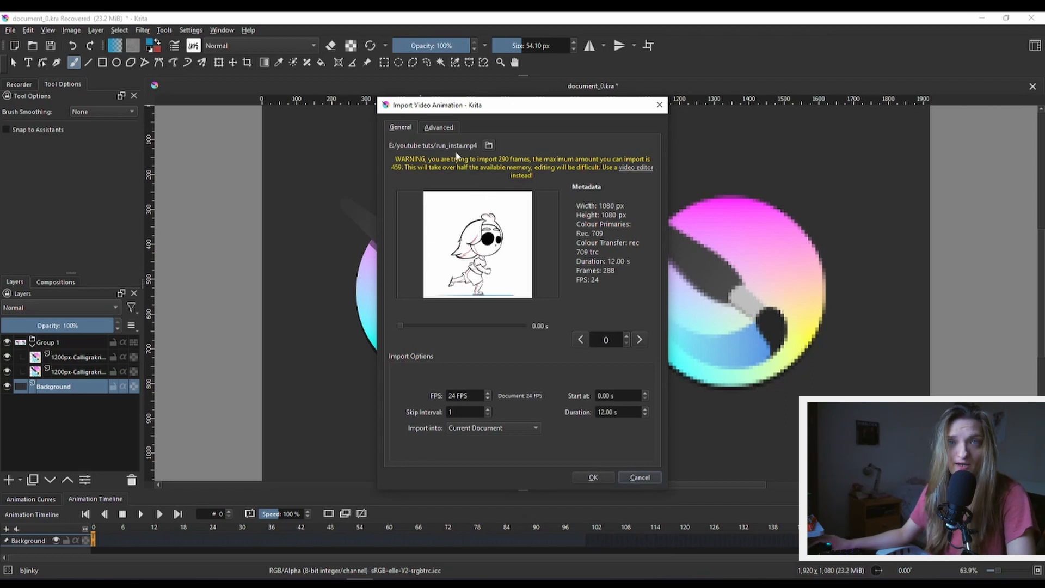
mouse_move(436, 173)
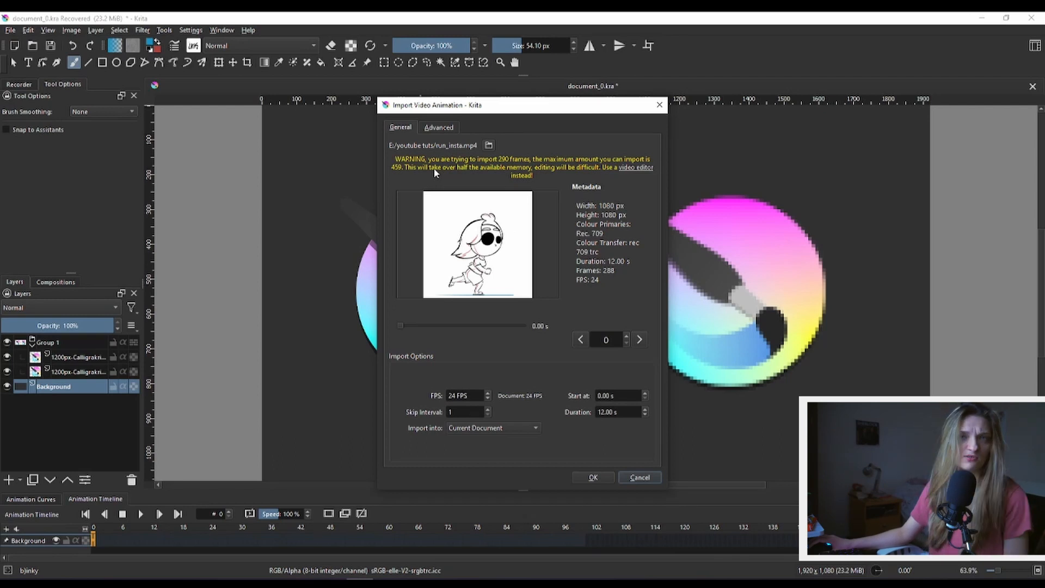
mouse_move(455, 118)
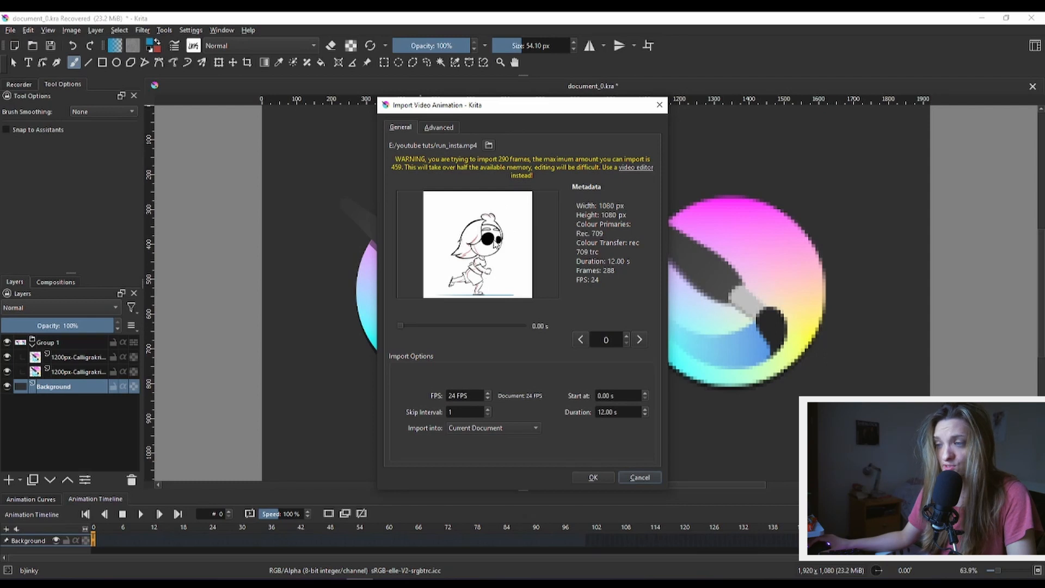
mouse_move(518, 171)
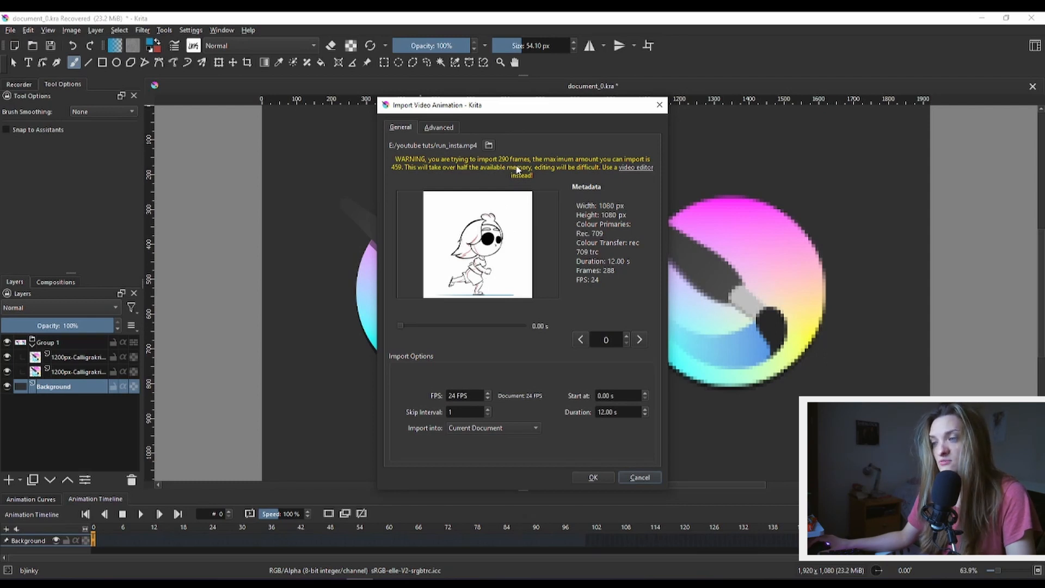
mouse_move(393, 181)
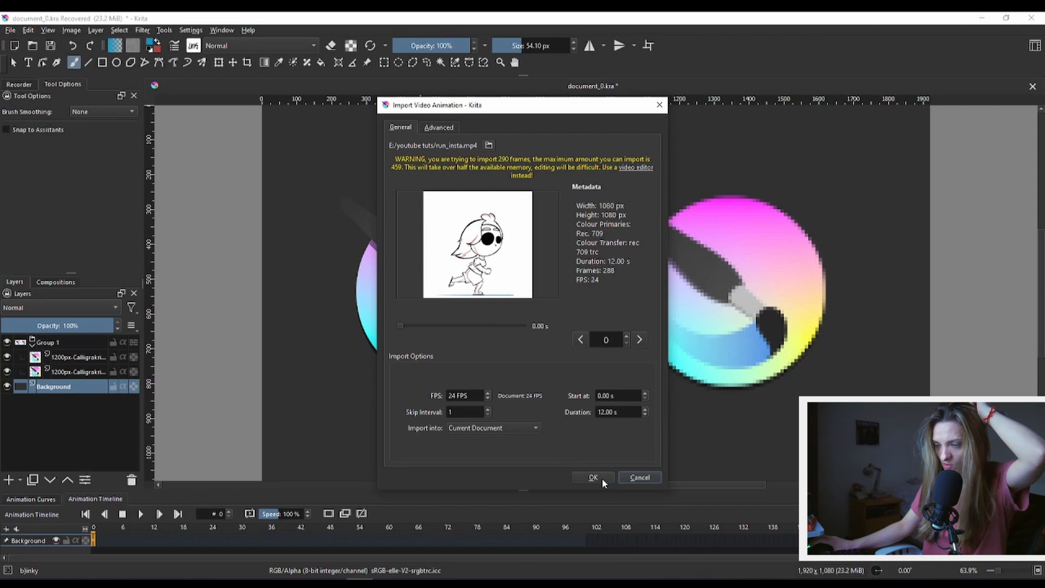
left_click(592, 477)
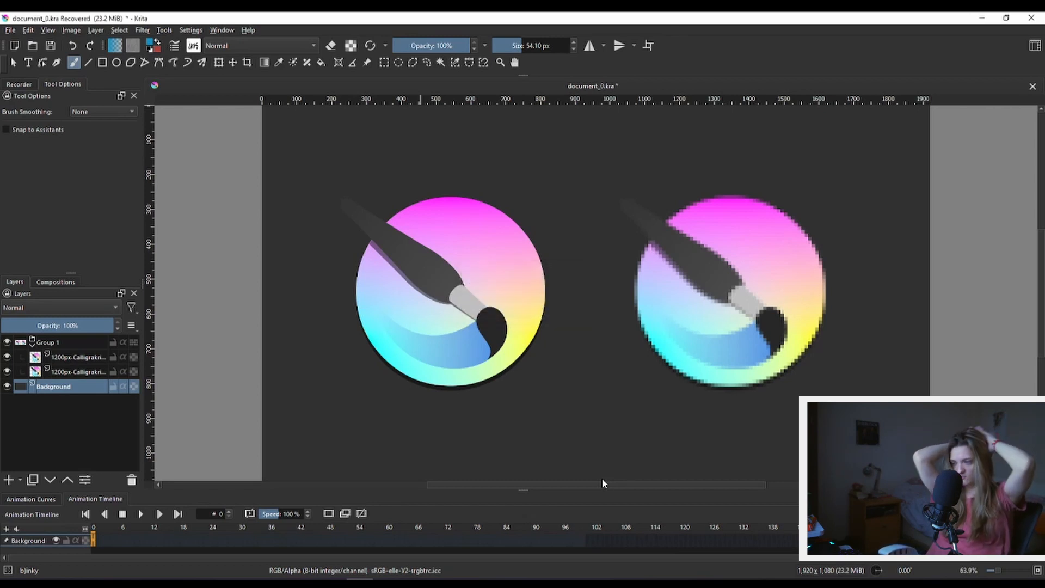
left_click(9, 480)
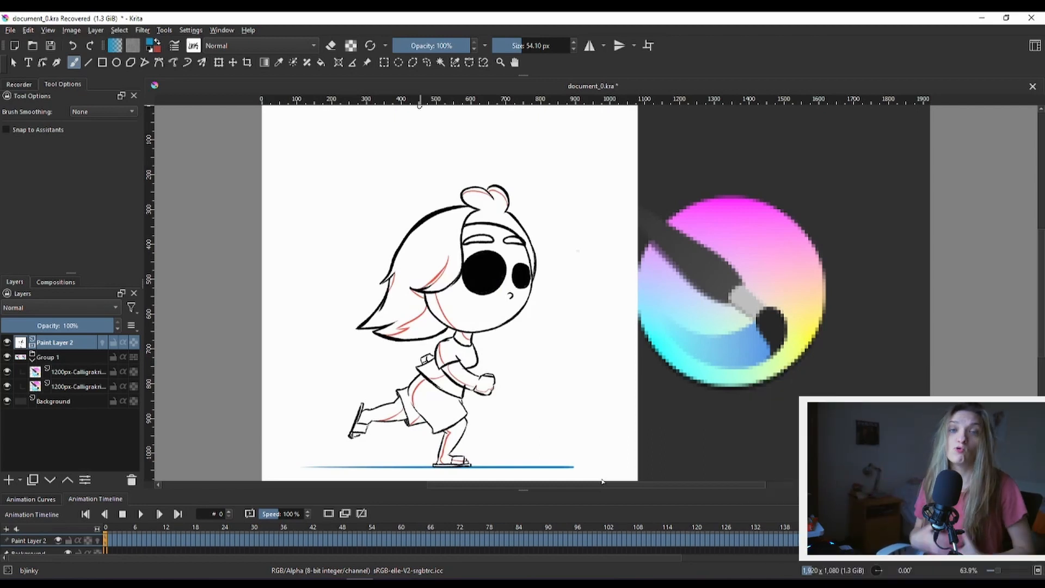
mouse_move(668, 167)
type("video")
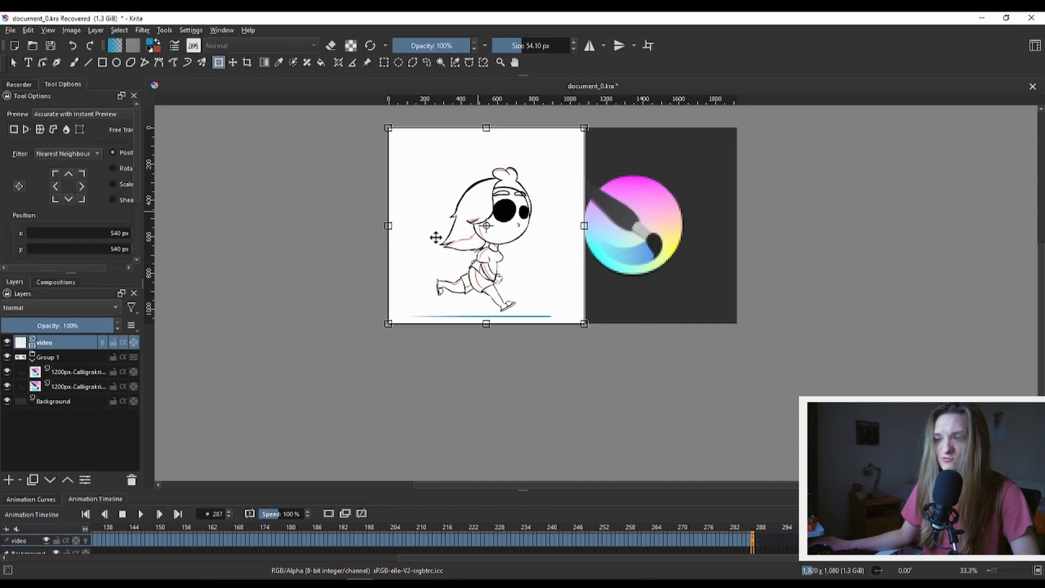
Bring up the layer actions for the imported video layer.
right_click(44, 342)
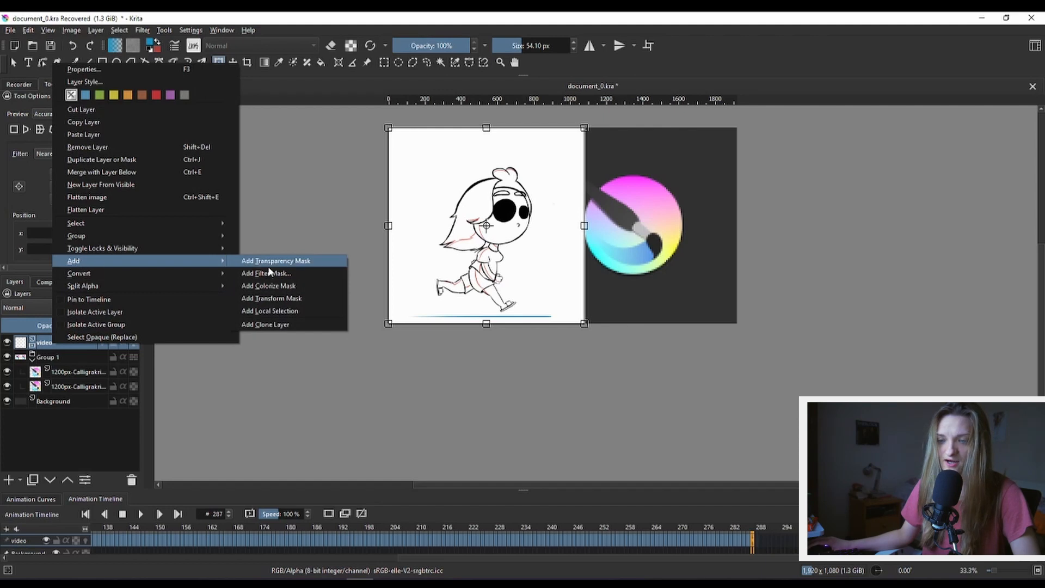
Add a transform mask to the video layer and begin transforming the run cycle.
left_click(271, 299)
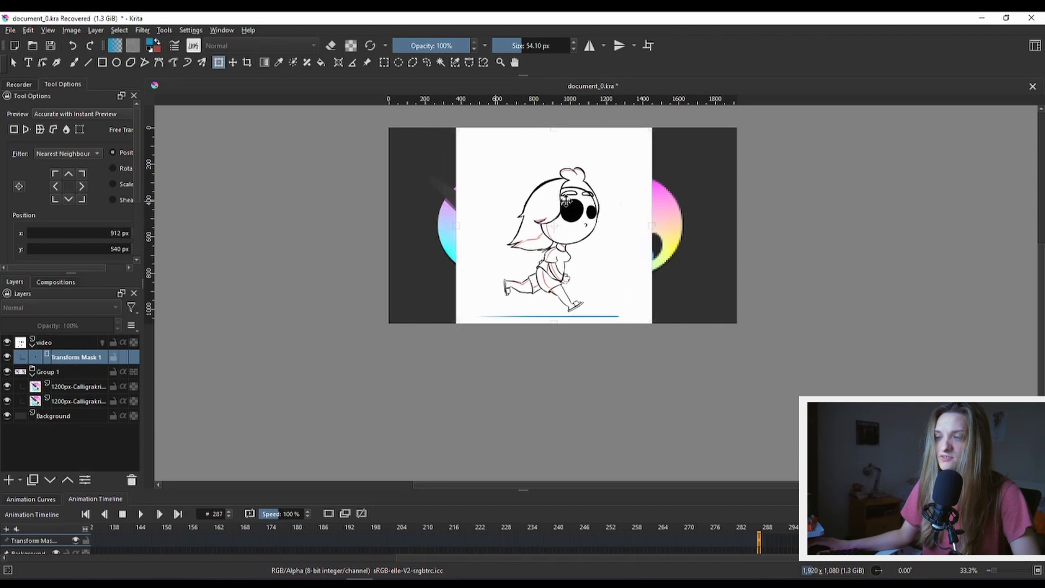
left_click(553, 225)
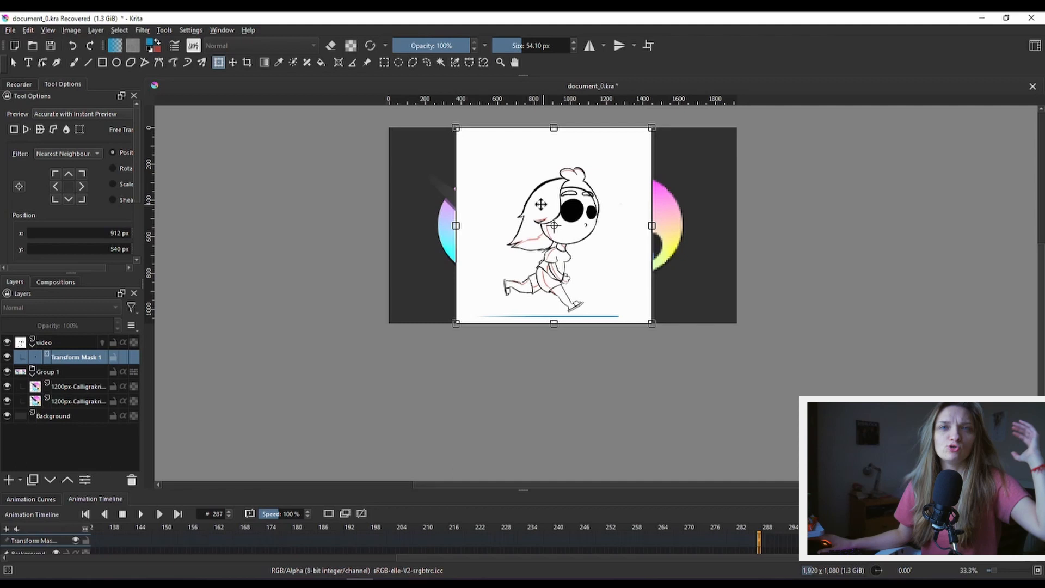
mouse_move(559, 226)
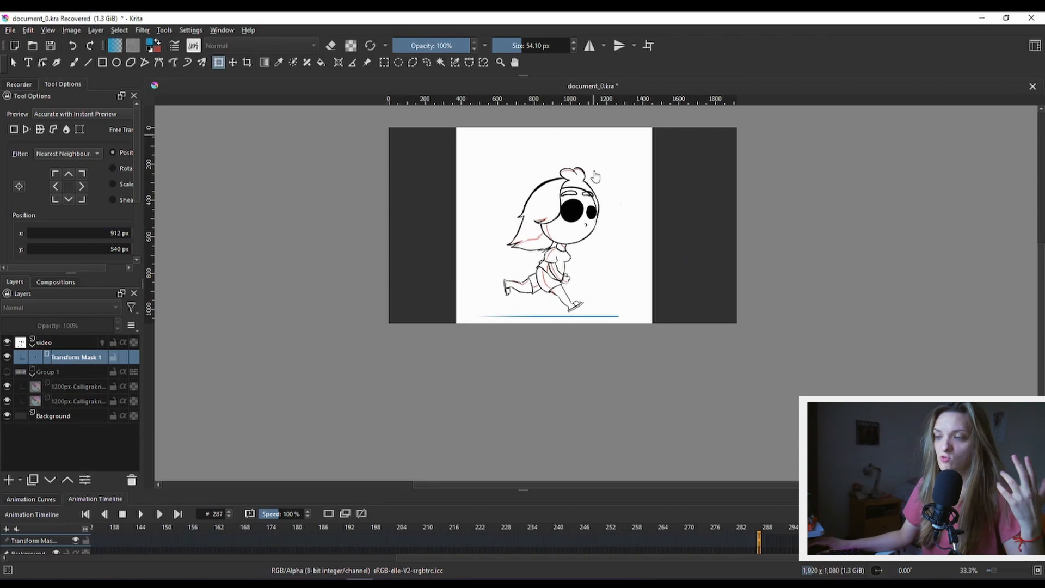
Lower the video layer's opacity to 27% and reselect the layer.
left_click(43, 342)
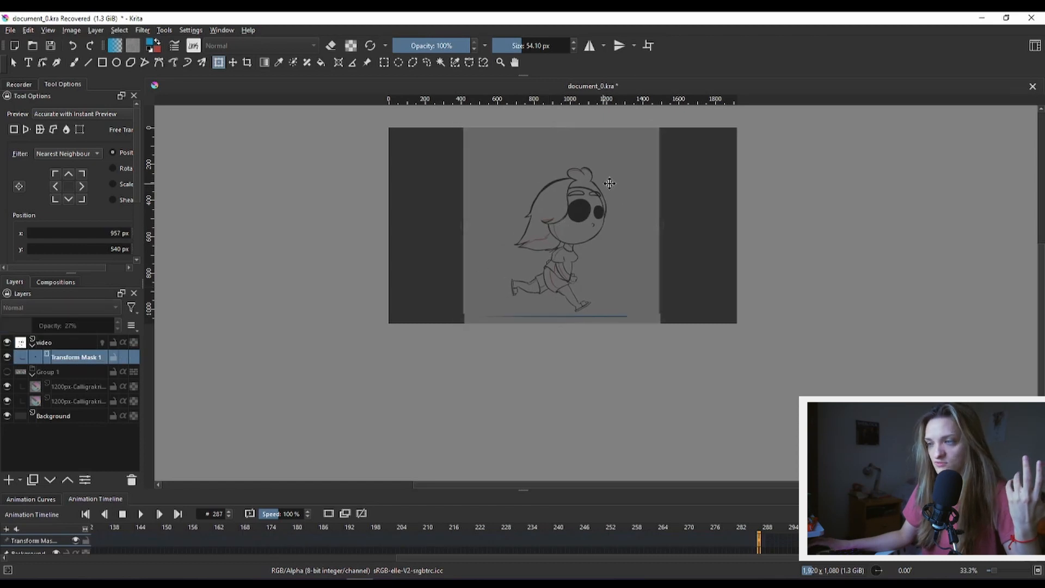
left_click(44, 342)
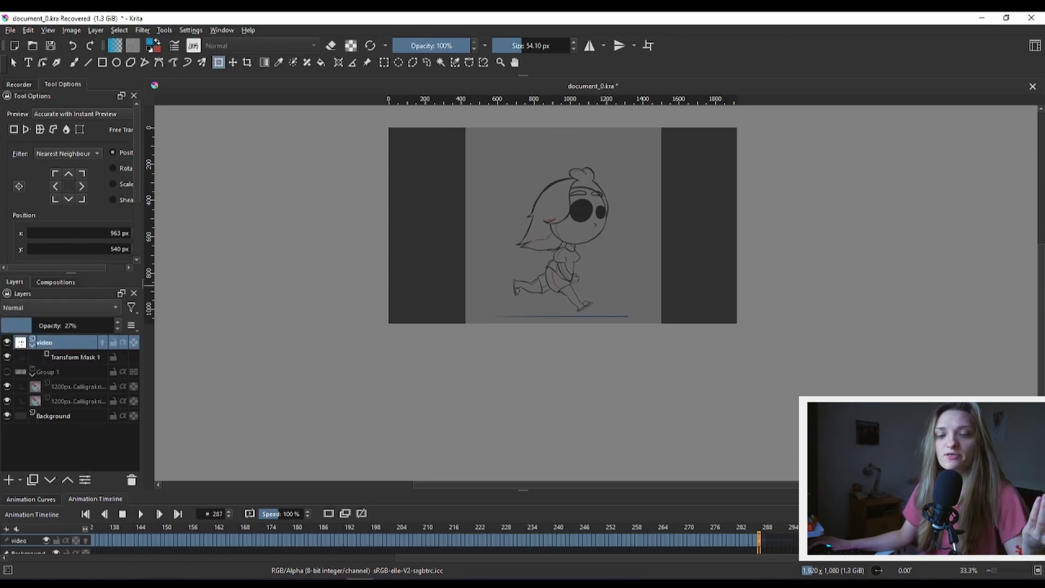
left_click(9, 479)
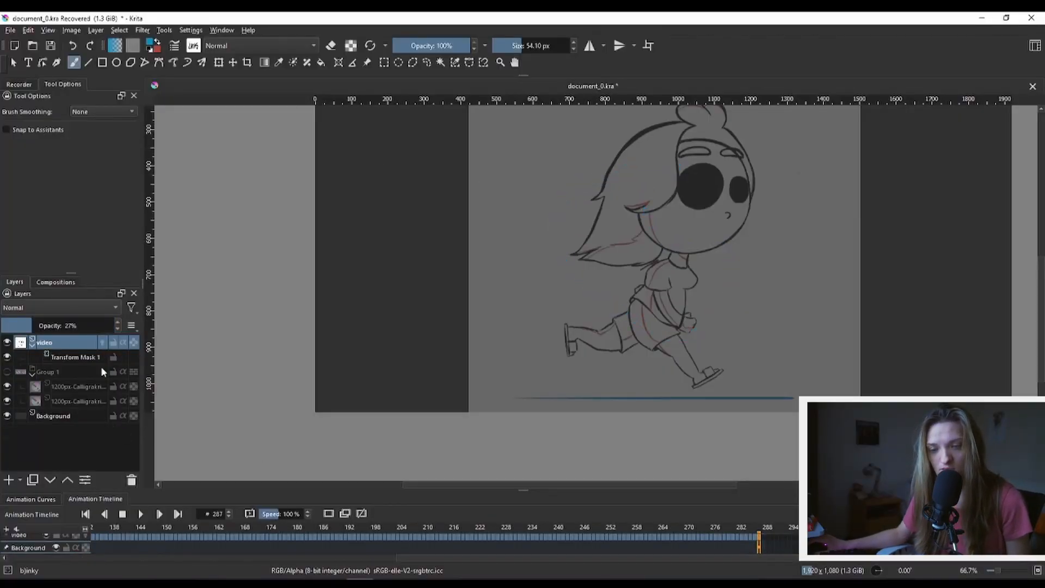
Select Transform Mask 1 under the video layer.
left_click(75, 357)
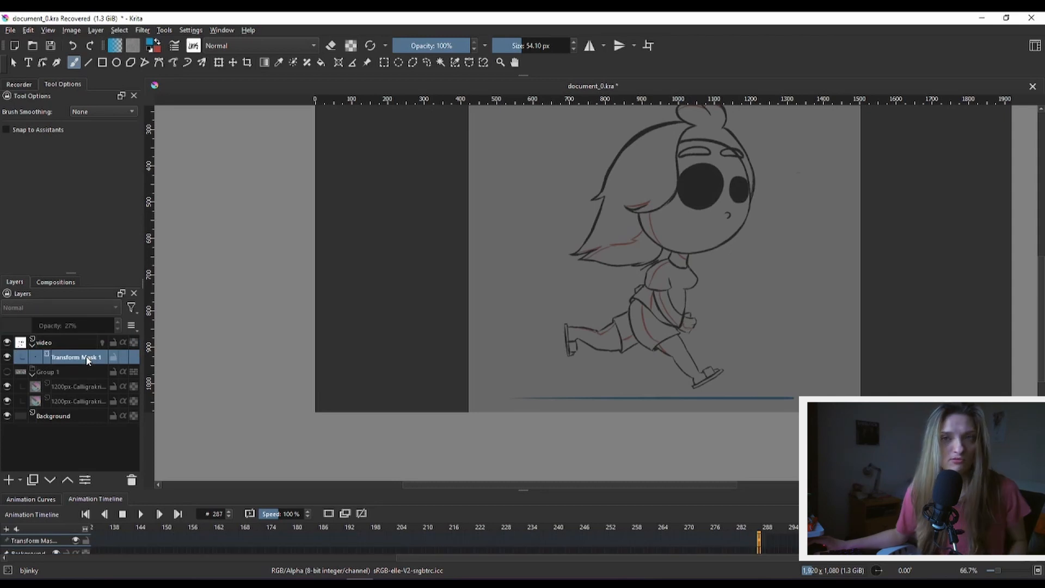
mouse_move(76, 357)
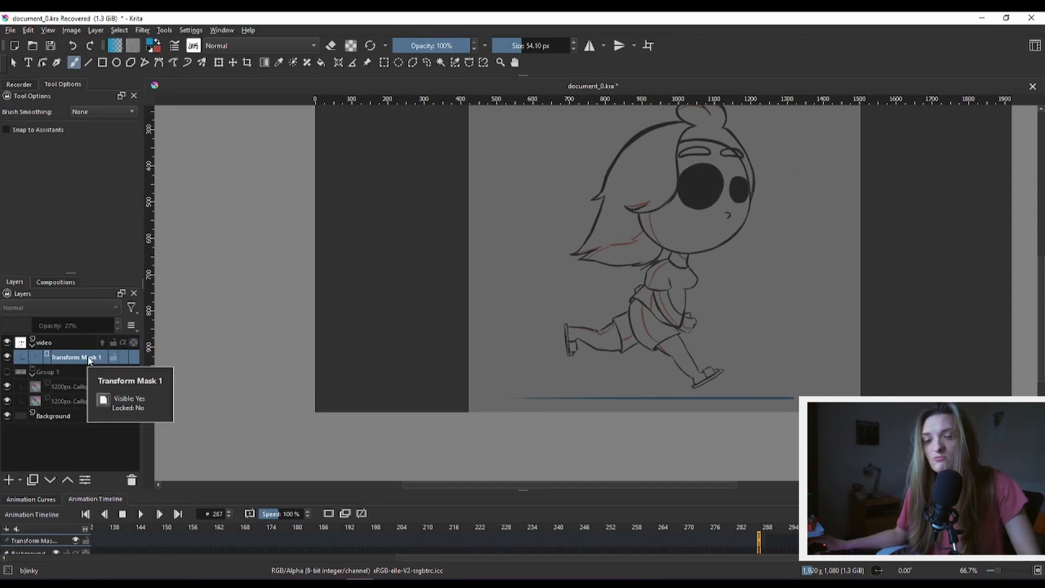
mouse_move(44, 342)
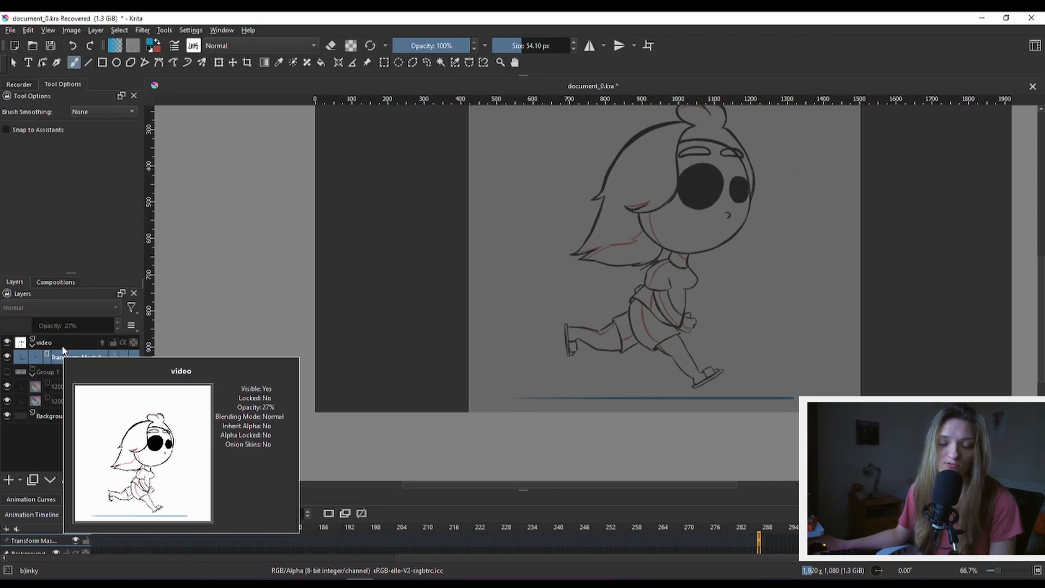
left_click(75, 358)
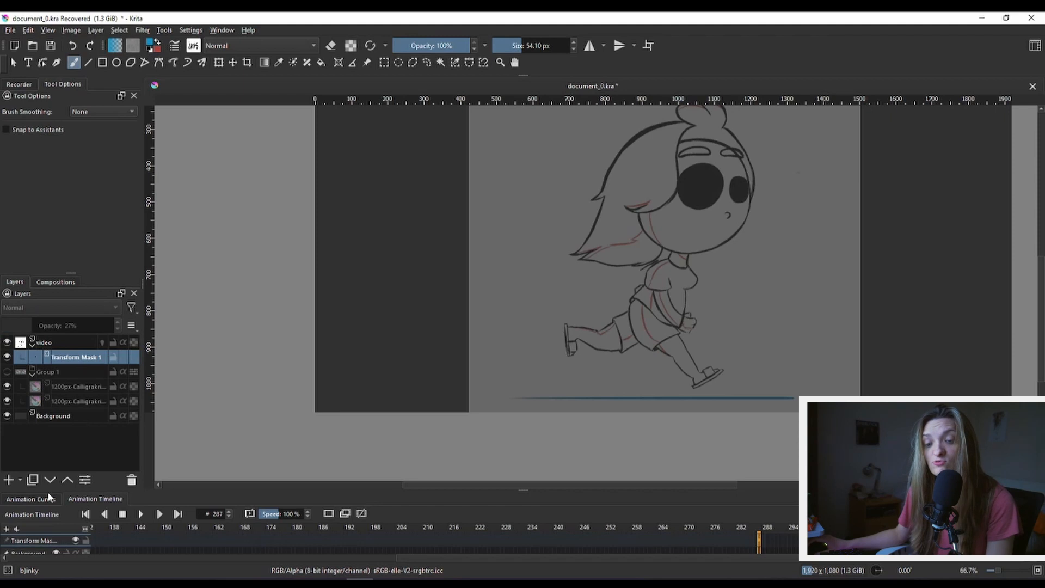
Inspect the mask's position and scale channels in Animation Curves, then return to the timeline.
left_click(31, 498)
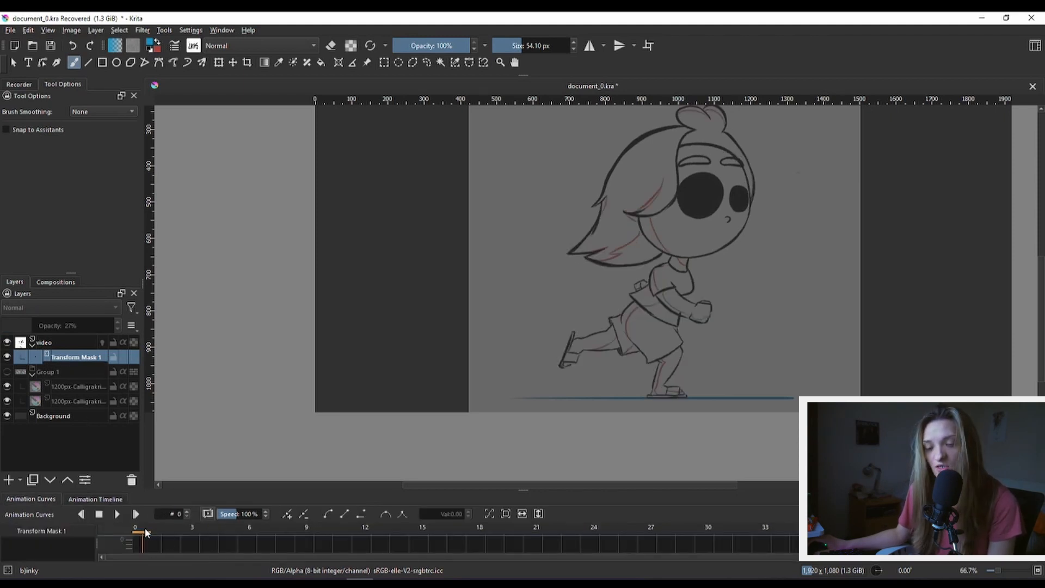
left_click(288, 513)
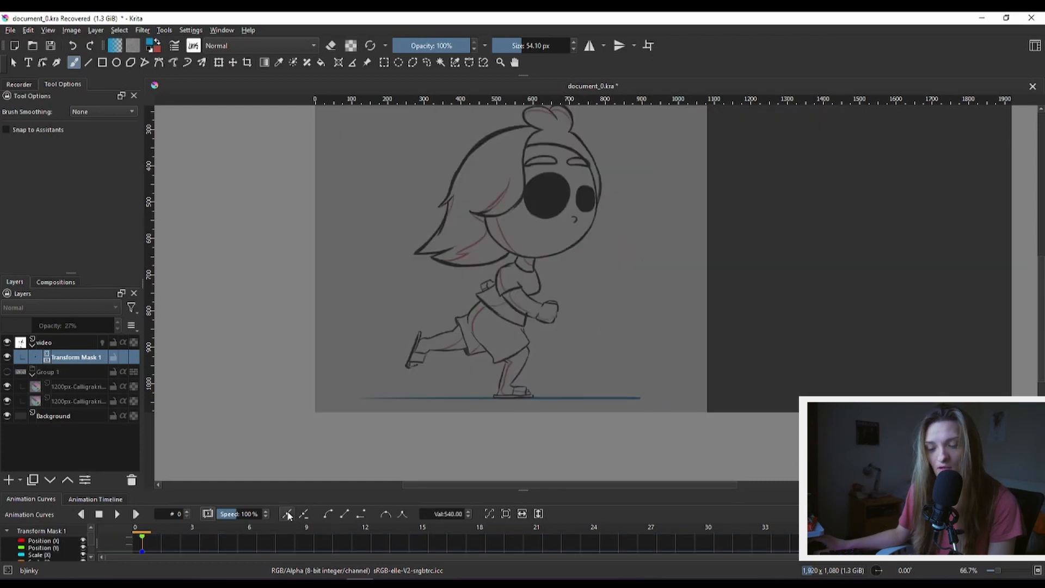
left_click(95, 499)
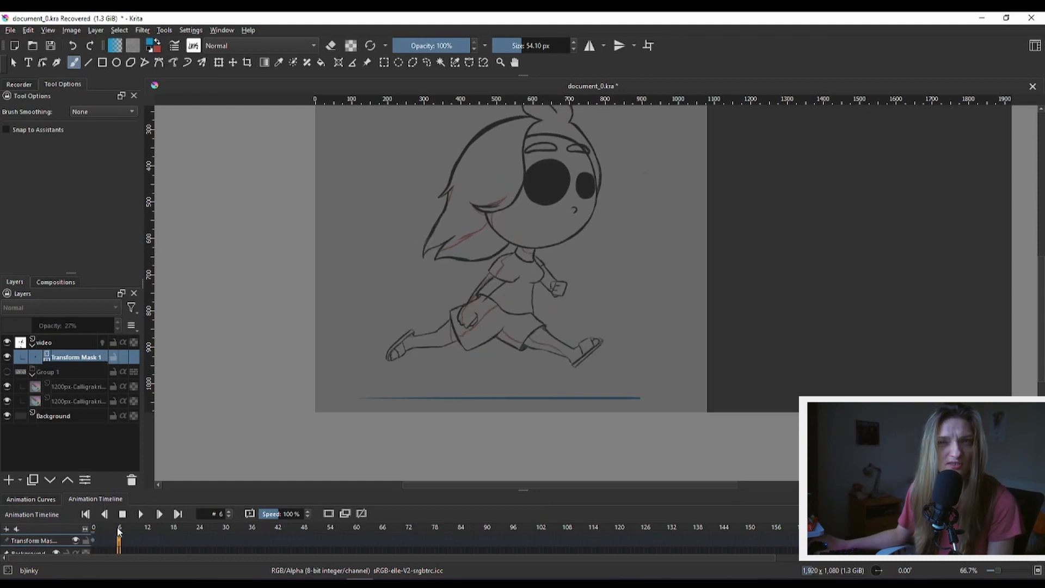
At frame 32, begin moving the run-cycle video right toward x 1207 px via its mask.
left_click(232, 540)
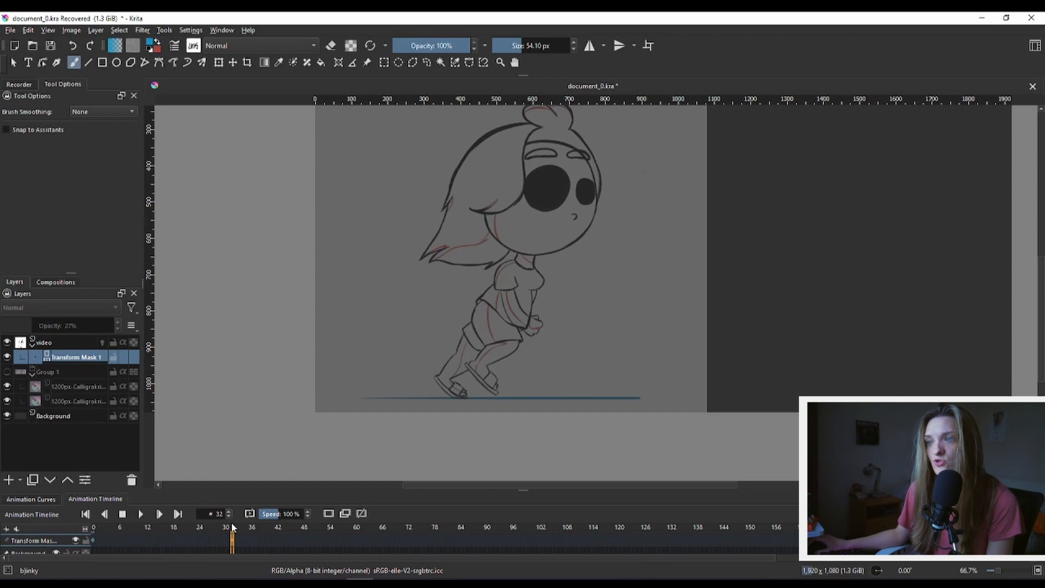
left_click(218, 62)
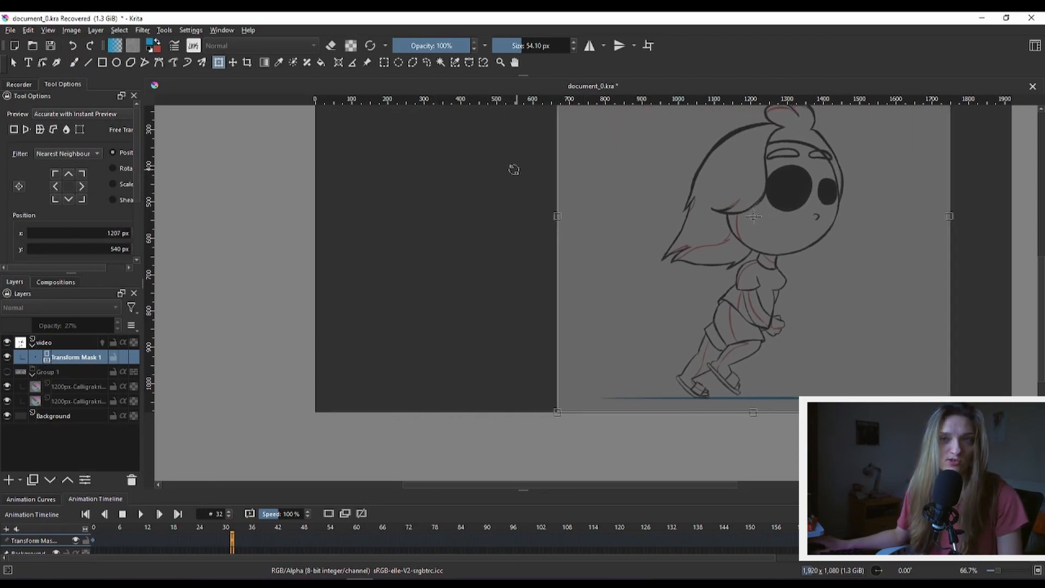
mouse_move(693, 203)
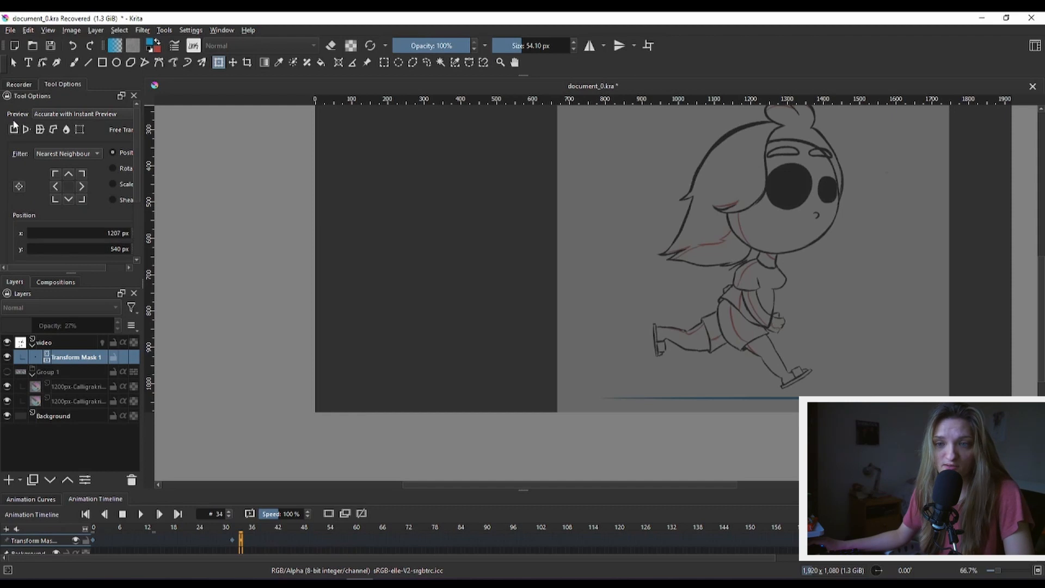
Switch the transform Preview from Accurate to Fast and check the clip's position at frame 57.
left_click(75, 113)
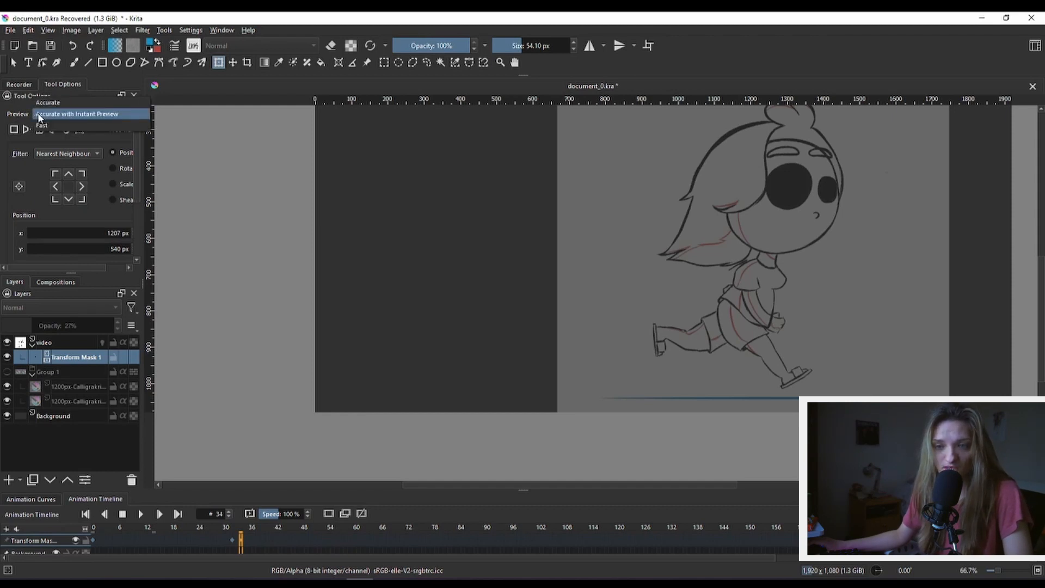
left_click(76, 113)
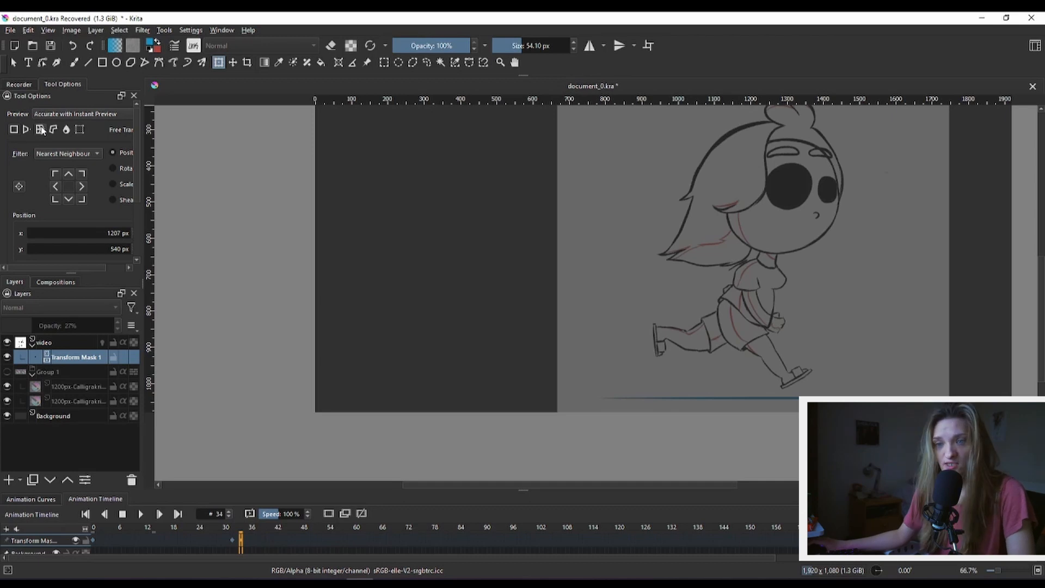
left_click(75, 113)
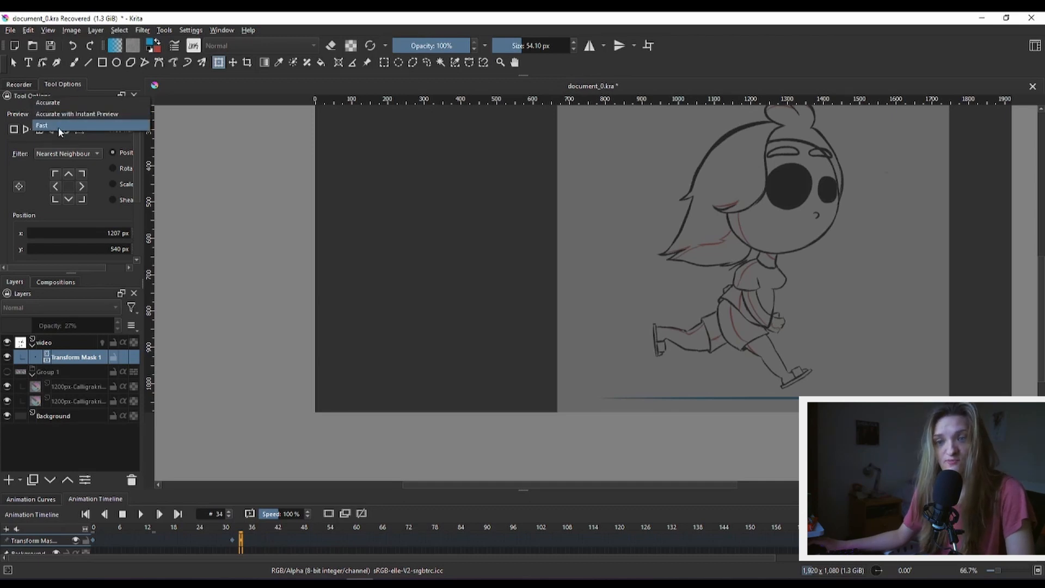
left_click(41, 126)
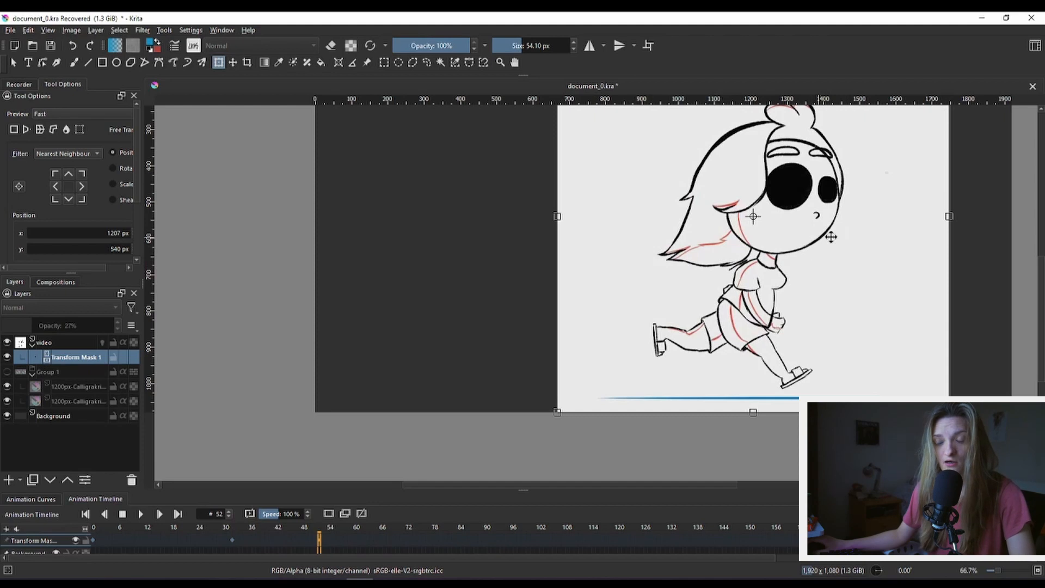
mouse_move(836, 271)
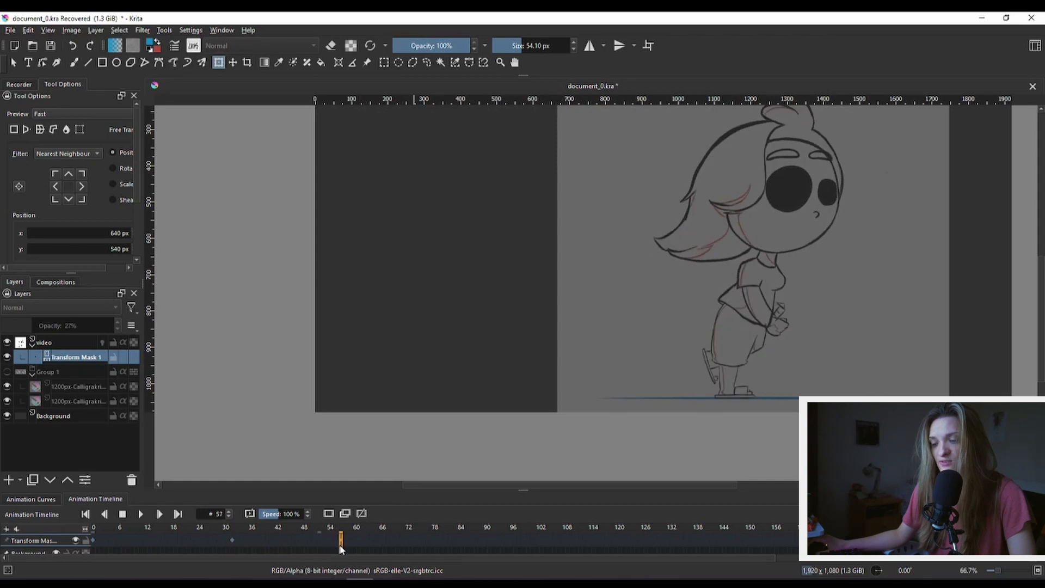
left_click(327, 540)
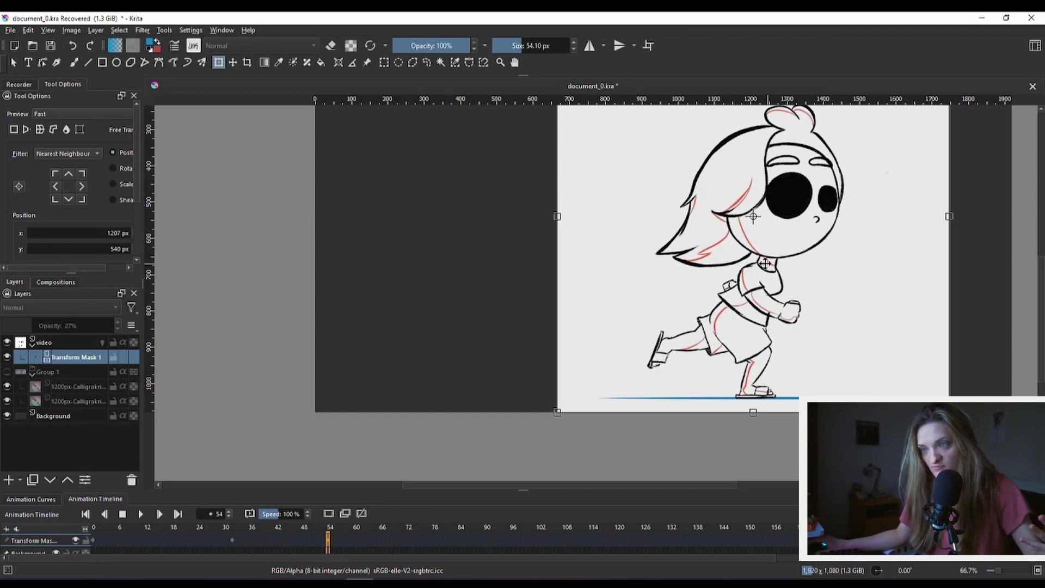
mouse_move(723, 205)
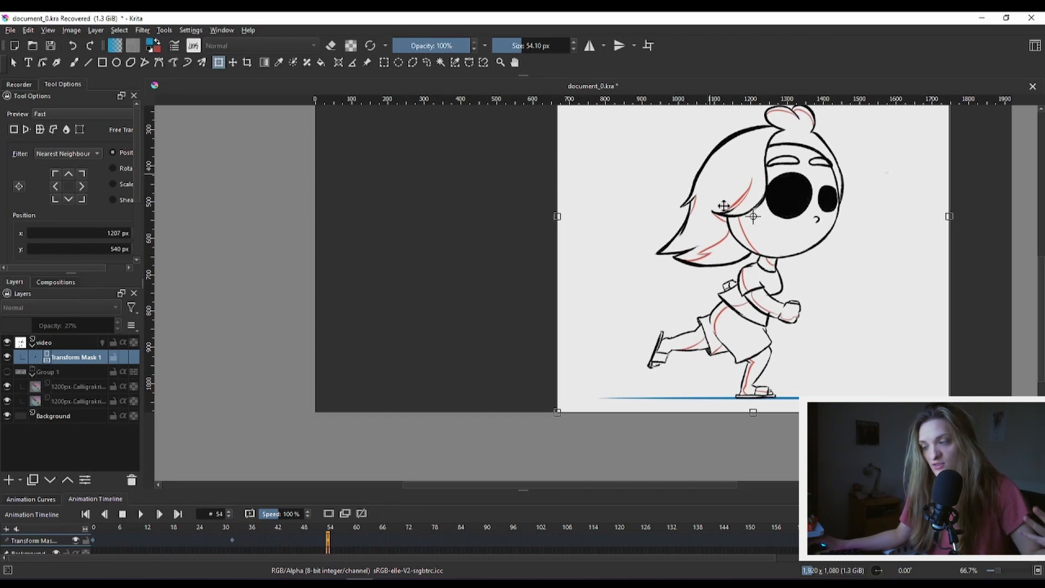
mouse_move(614, 189)
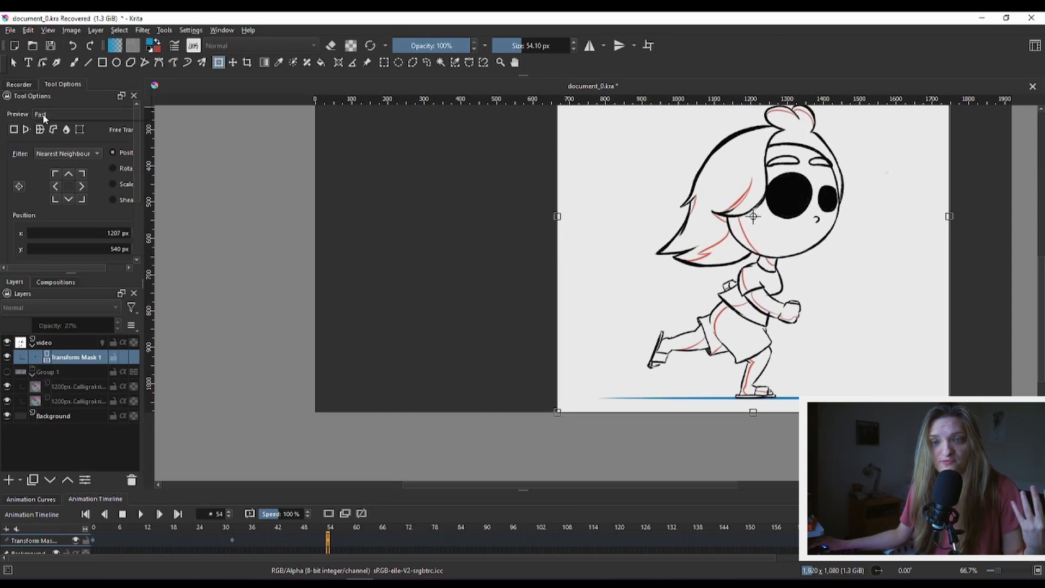
Return the transform Preview to Accurate and review the clip's position at frame 46.
left_click(41, 115)
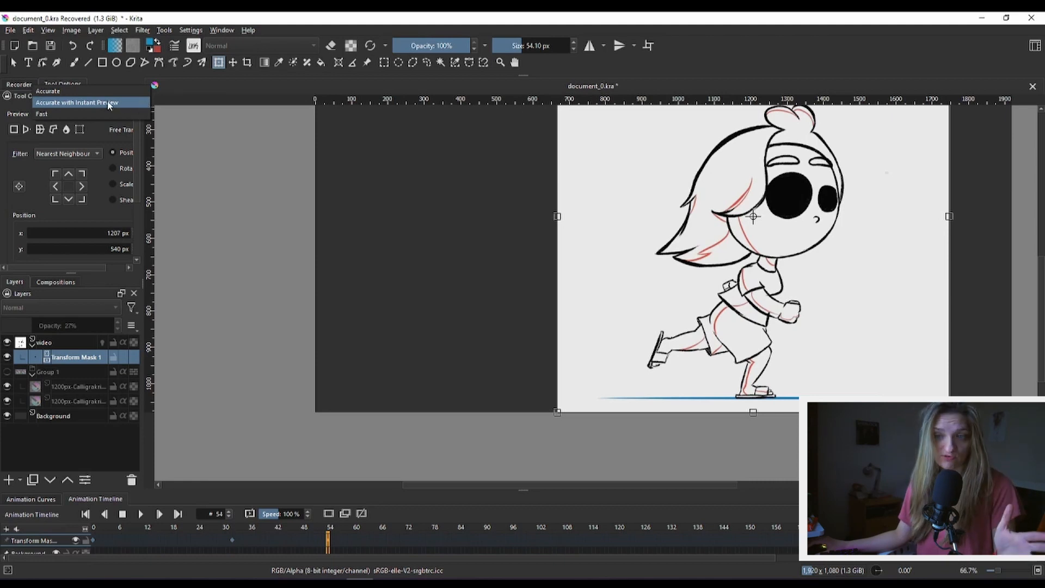
left_click(77, 102)
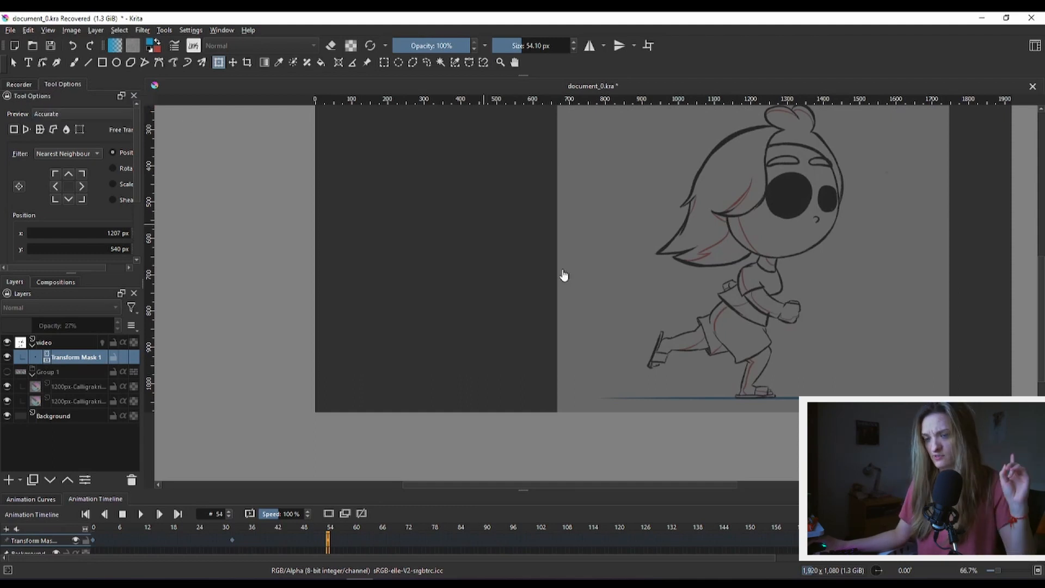
mouse_move(332, 545)
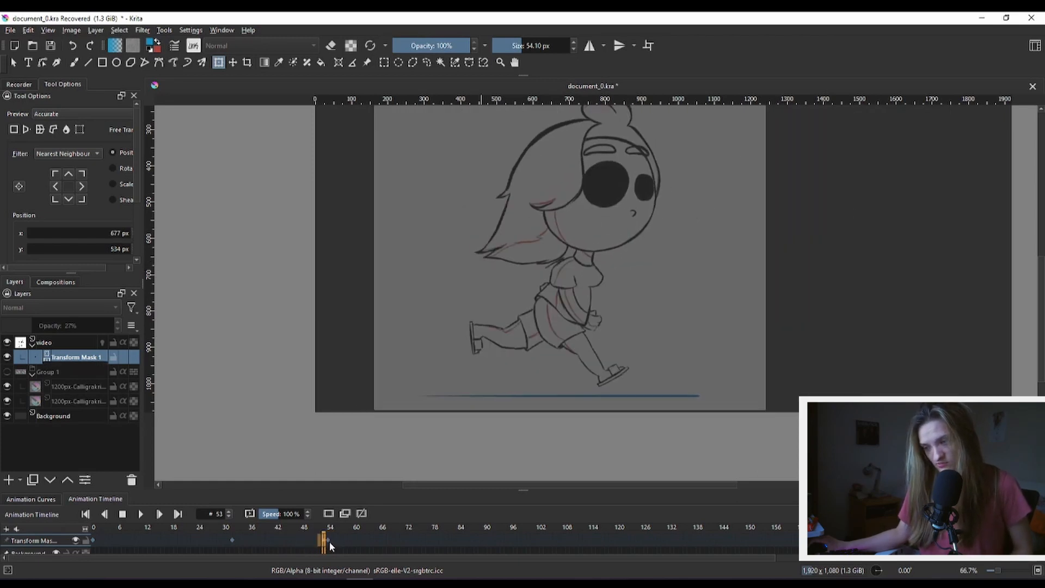
left_click(292, 539)
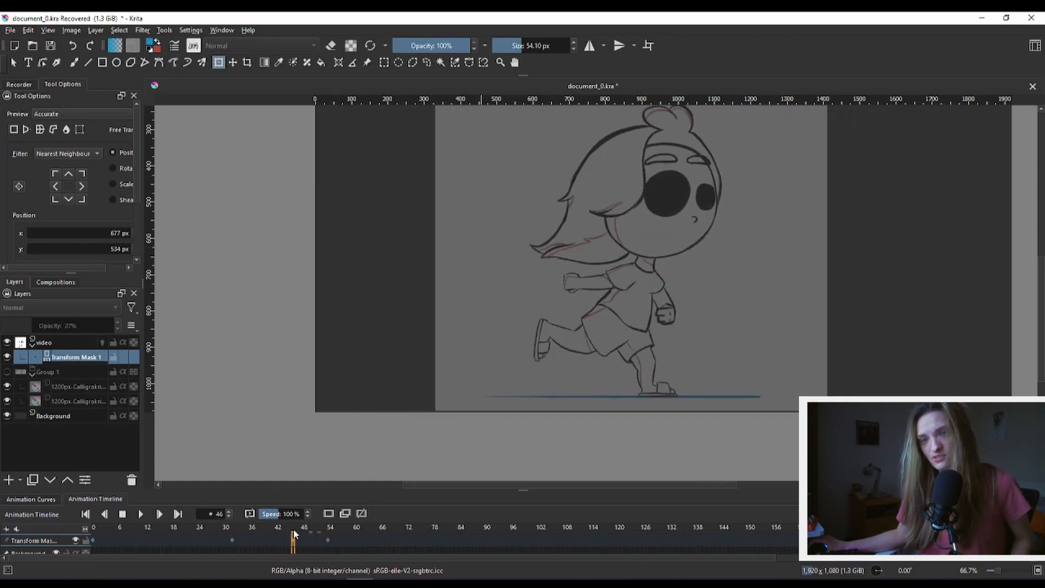